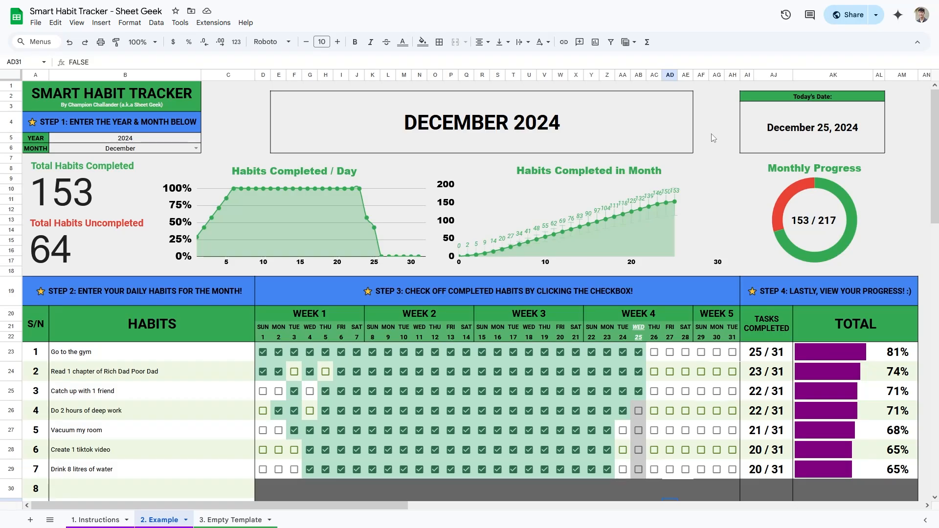
pyautogui.moveTo(265, 227)
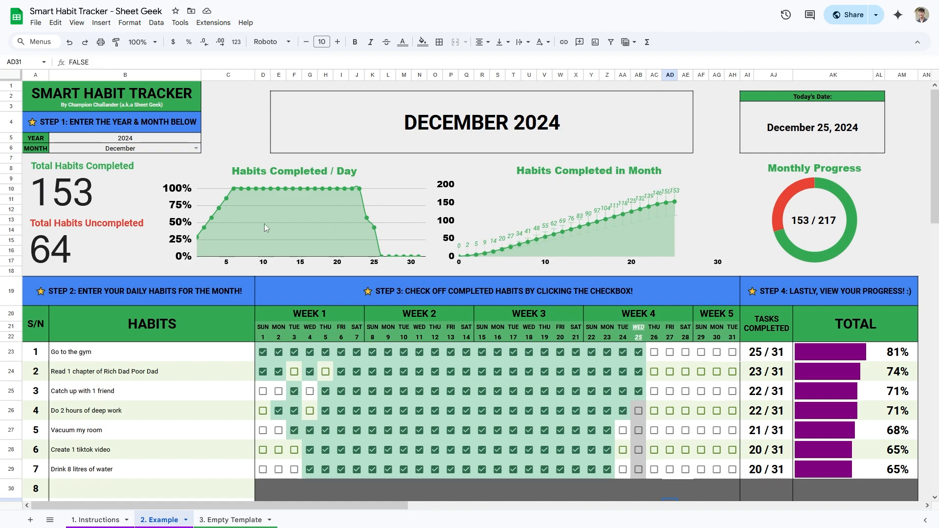
pyautogui.moveTo(591, 462)
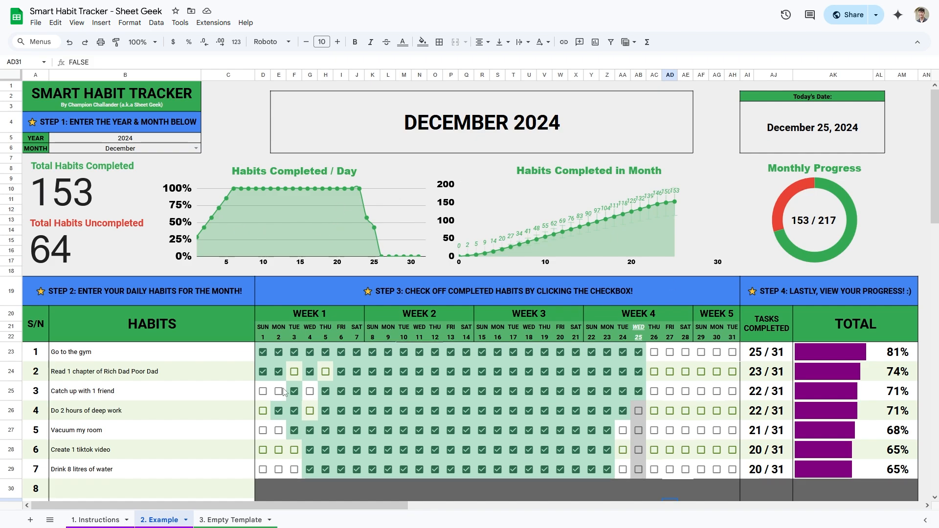
# Review the daily-habit entry step and start a new 'Go t' habit in row 8
pyautogui.scroll(-3)
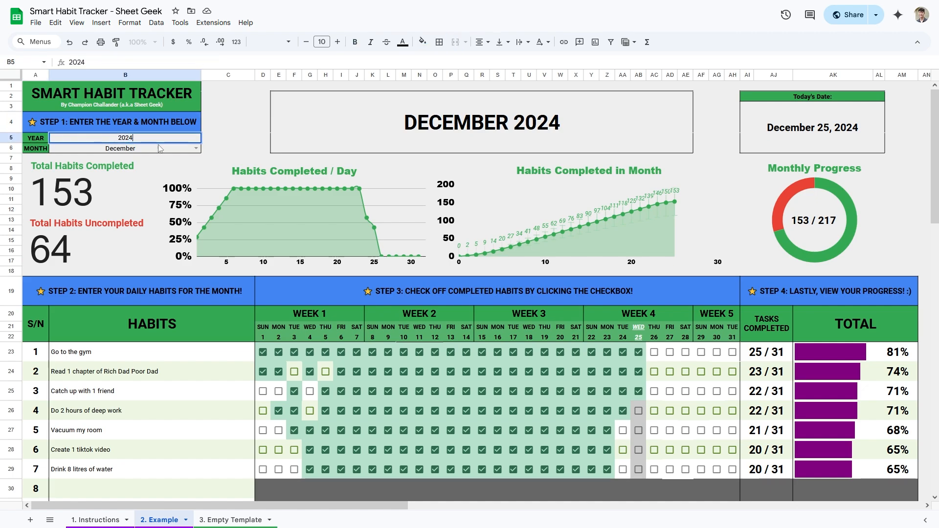
pyautogui.click(229, 138)
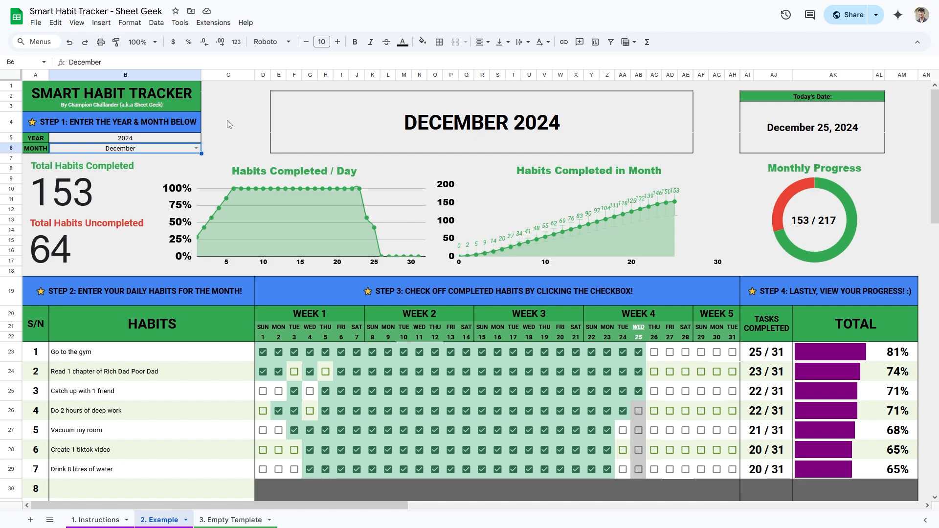
pyautogui.scroll(-3)
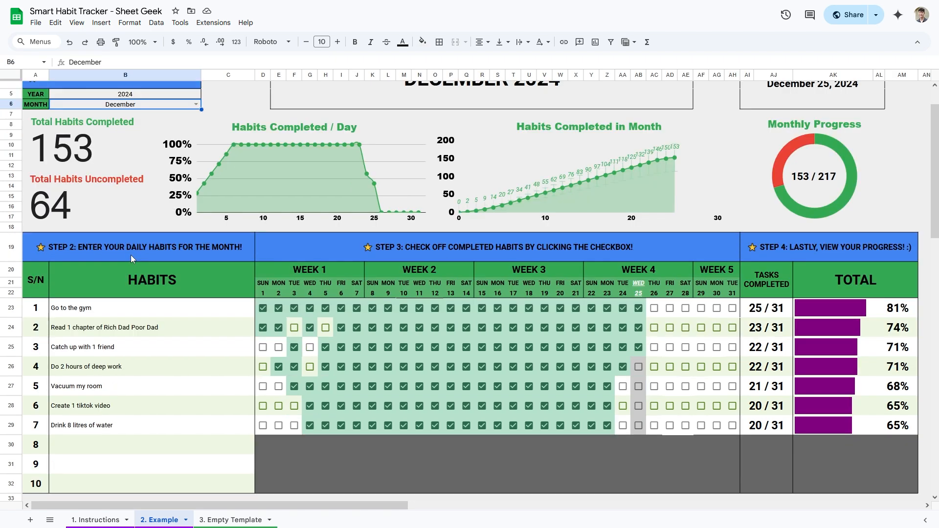
pyautogui.click(142, 247)
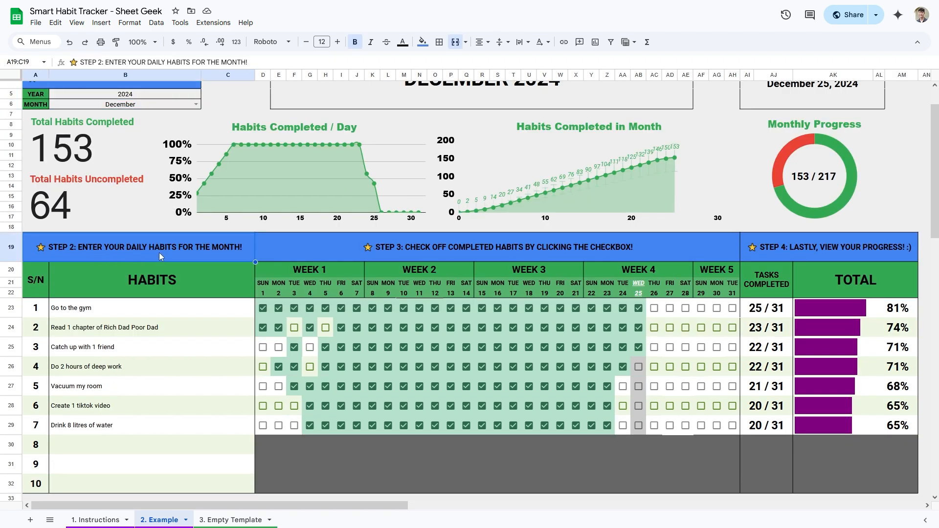
pyautogui.scroll(-3)
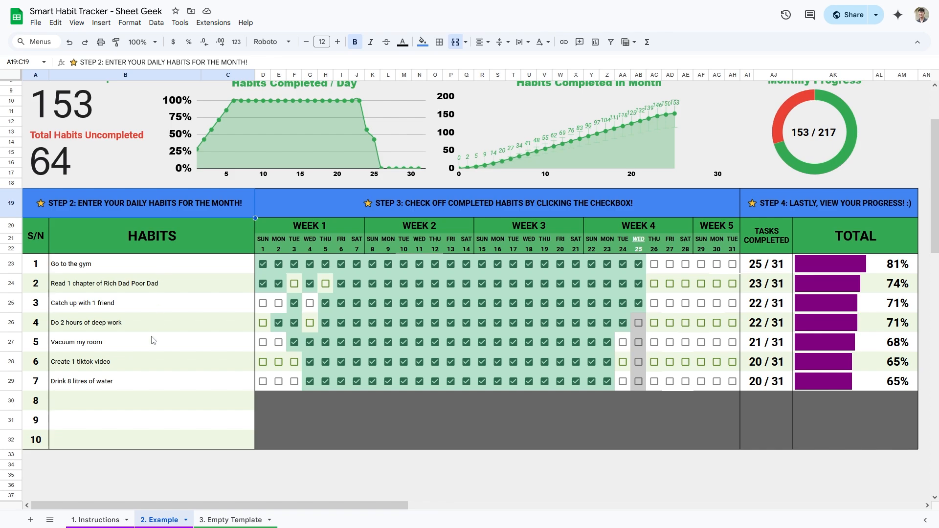
pyautogui.click(152, 401)
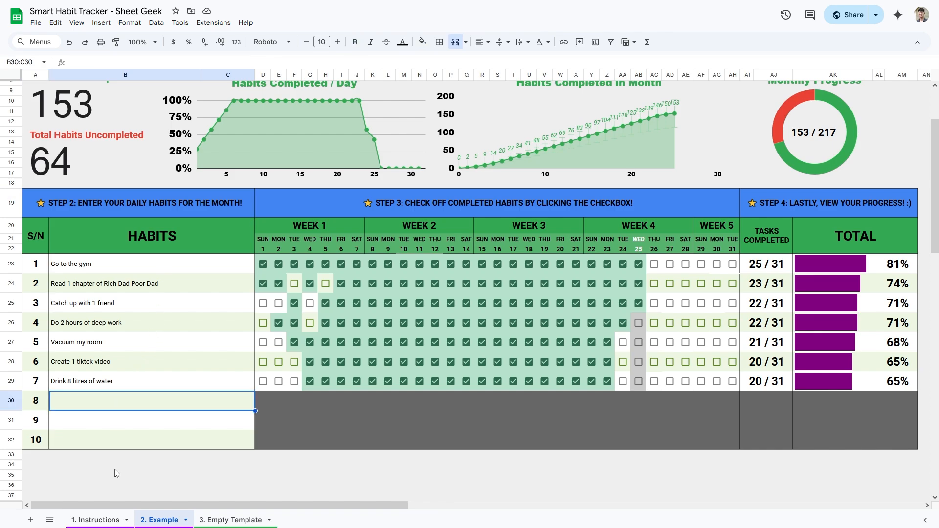
pyautogui.write('Go t')
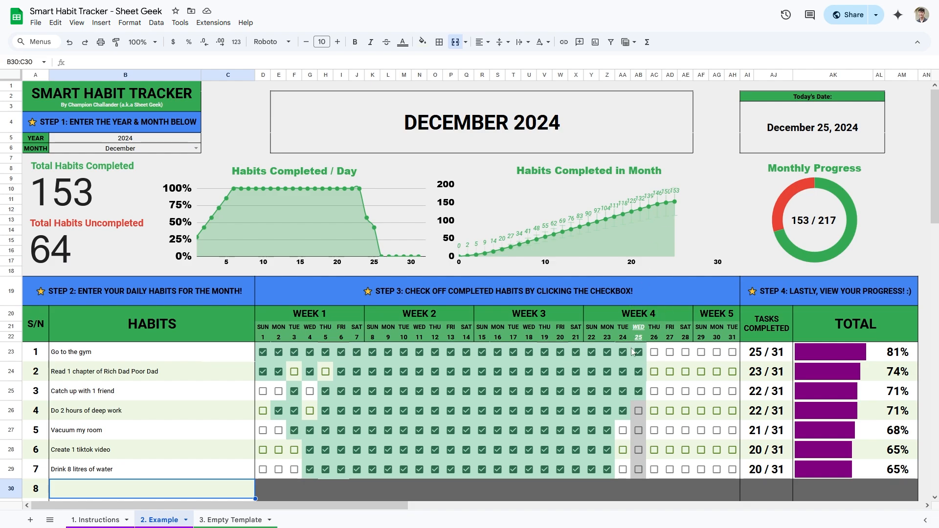
# Tick December 25 for the deep work and TikTok video habits, raising the total to 157/217
pyautogui.click(638, 391)
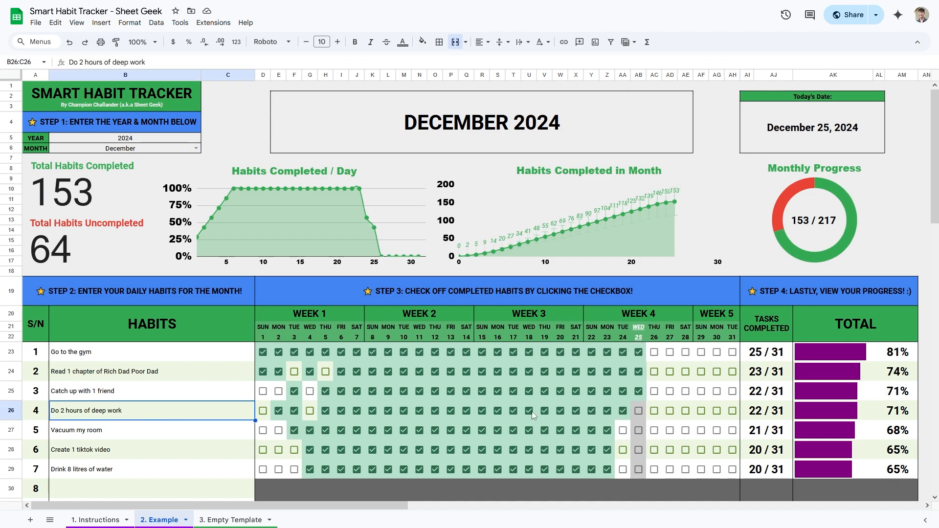
pyautogui.click(638, 410)
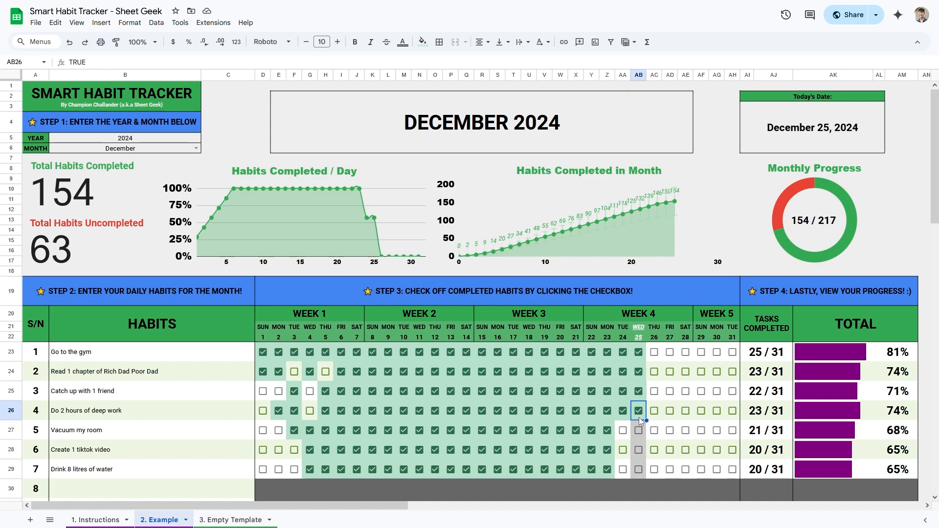
pyautogui.moveTo(778, 406)
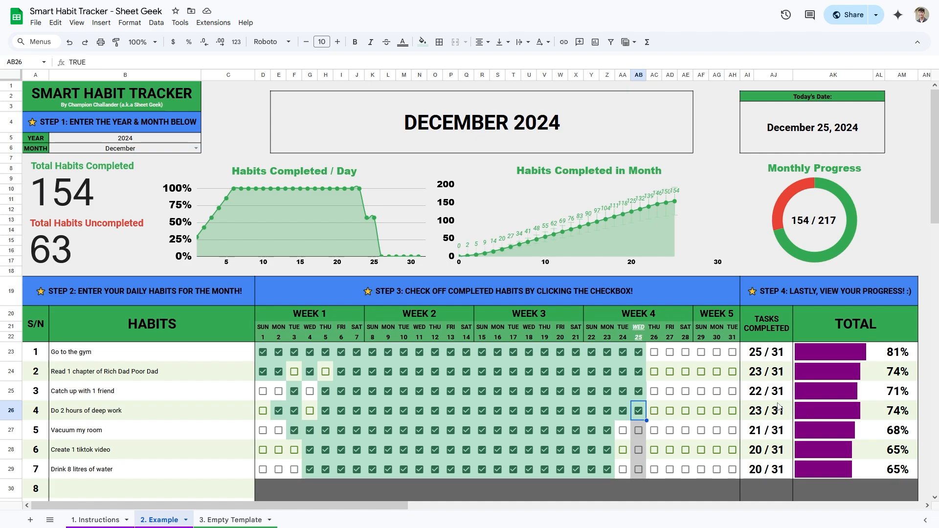
pyautogui.moveTo(729, 206)
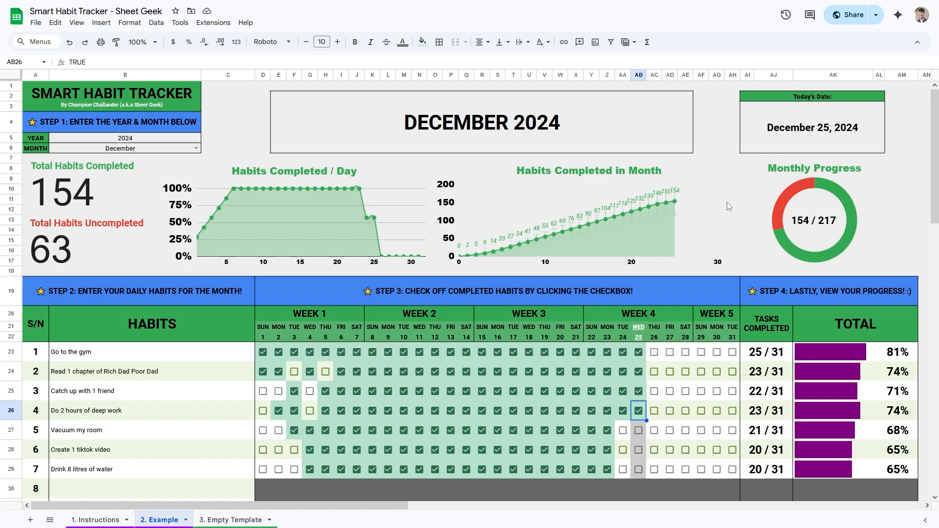
pyautogui.moveTo(587, 391)
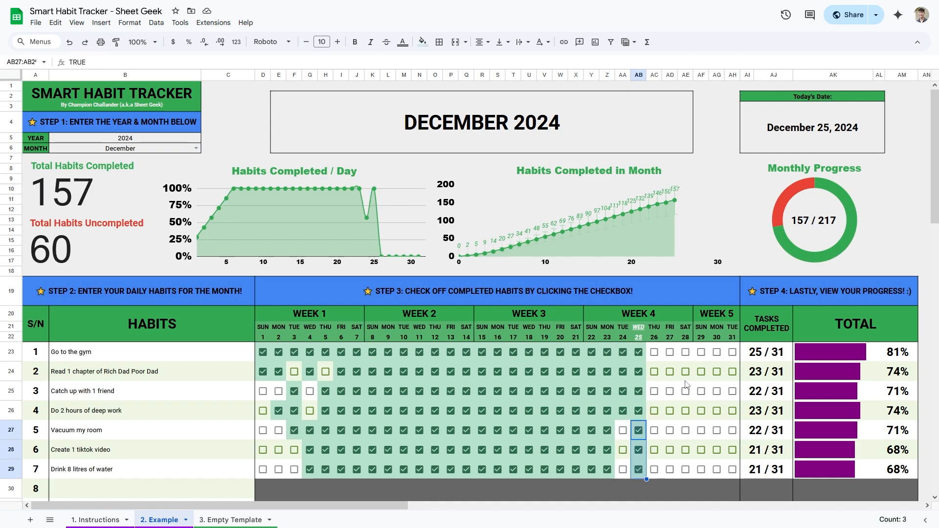
pyautogui.click(638, 450)
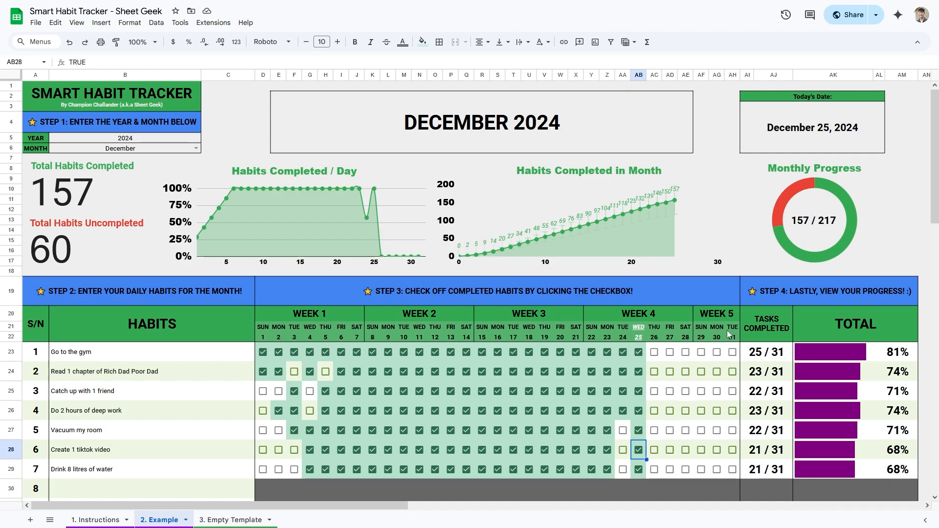
pyautogui.moveTo(800, 307)
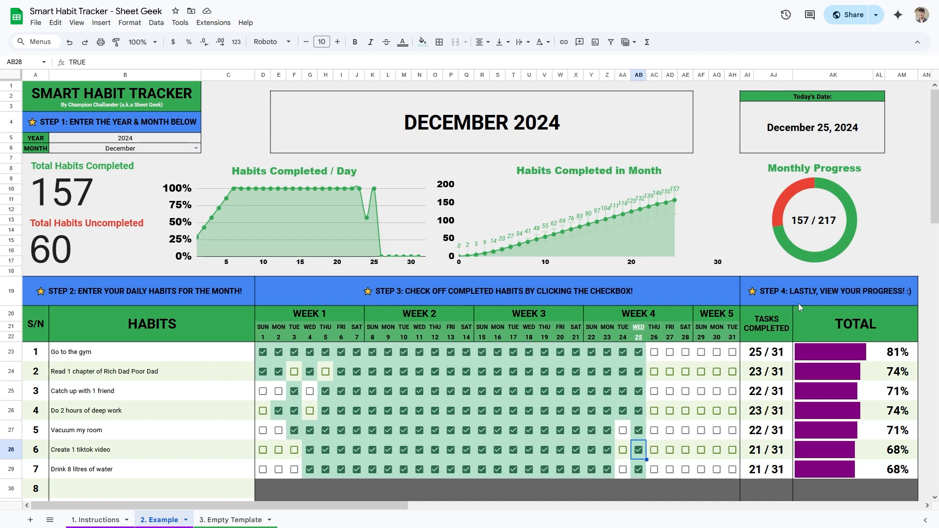
pyautogui.moveTo(880, 300)
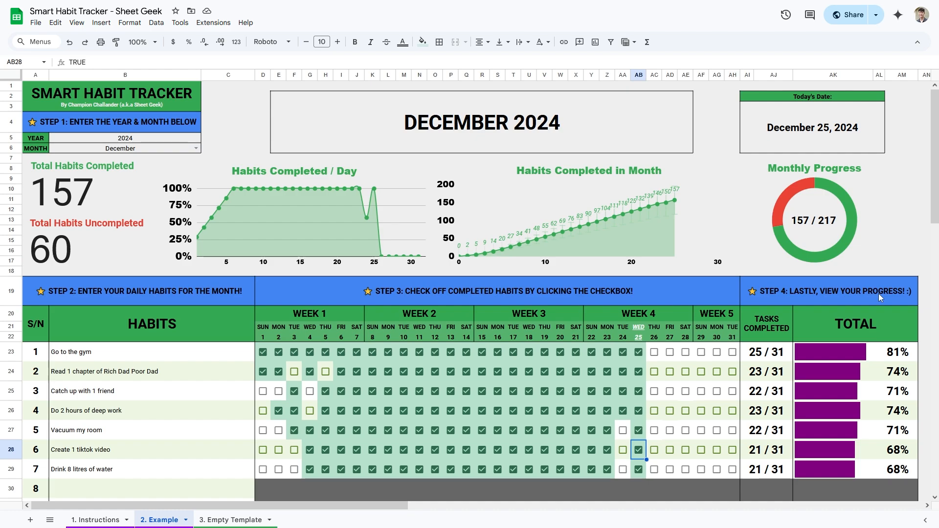
pyautogui.moveTo(803, 432)
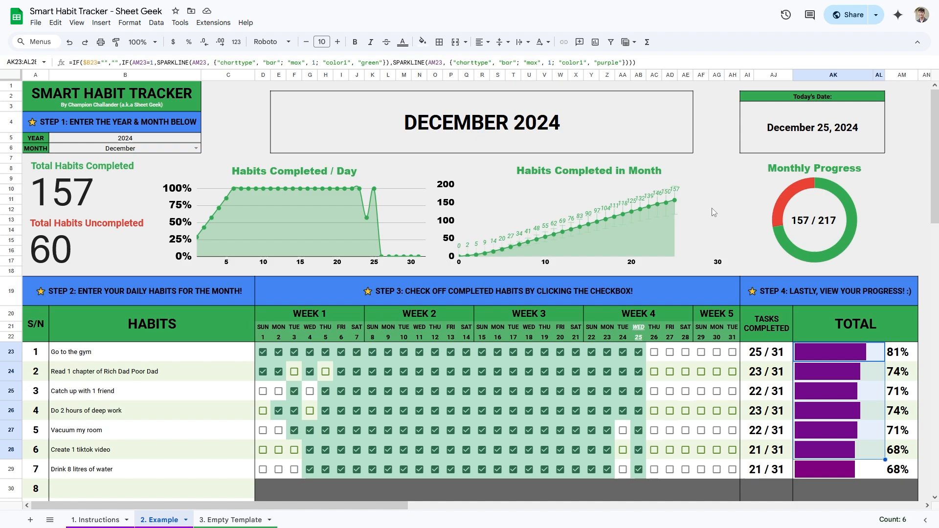
# Tick December 26 for Go to the gym and clear later days, reaching 26/31 and 158 total
pyautogui.click(766, 353)
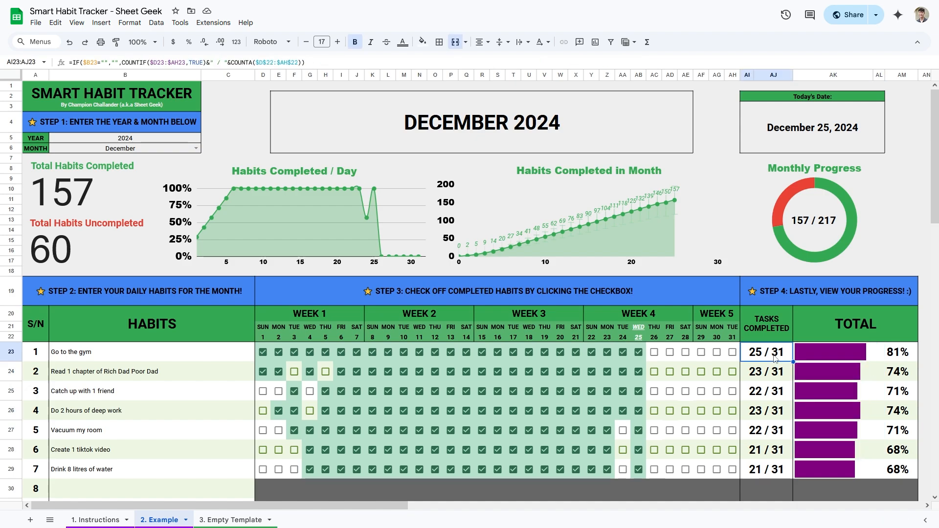
pyautogui.click(839, 352)
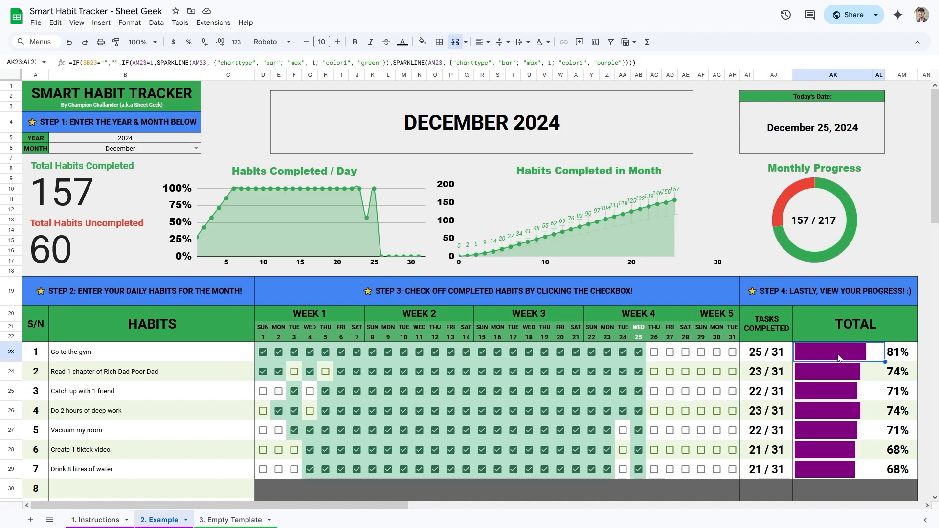
pyautogui.click(653, 351)
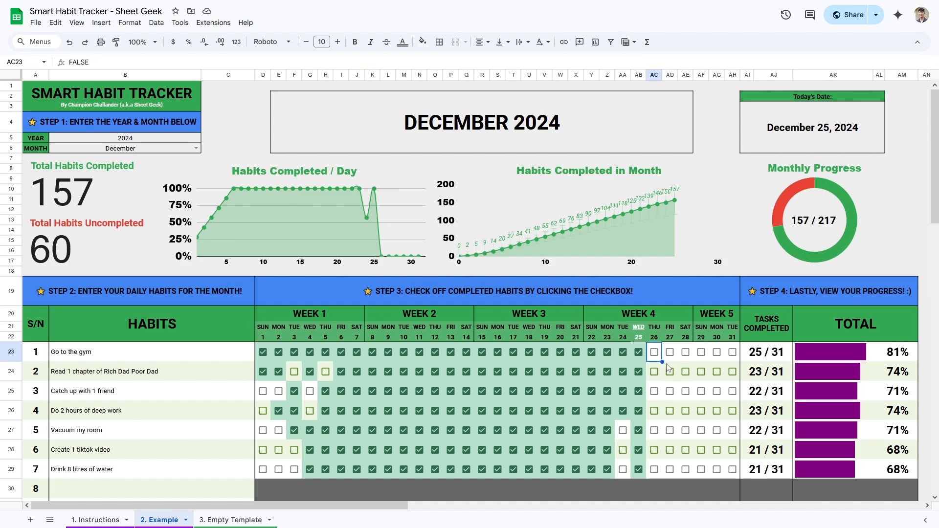
pyautogui.click(700, 351)
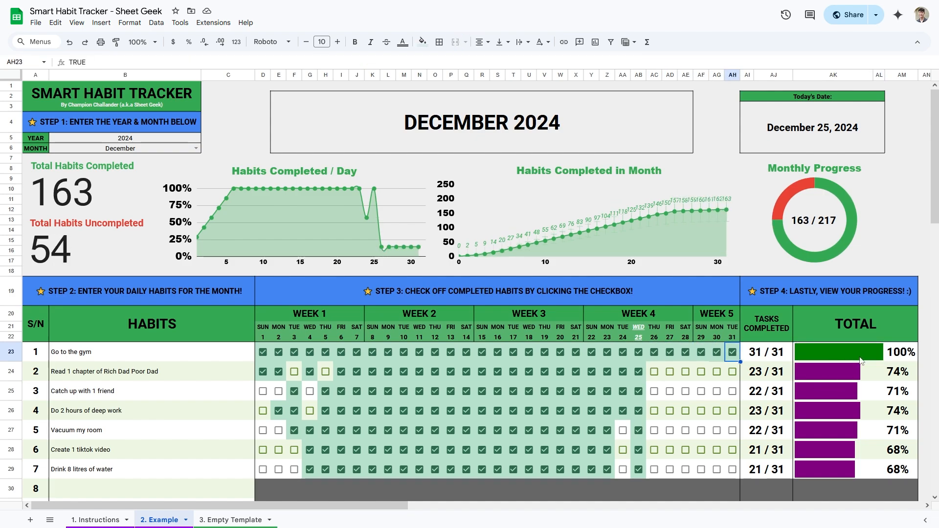
pyautogui.click(732, 351)
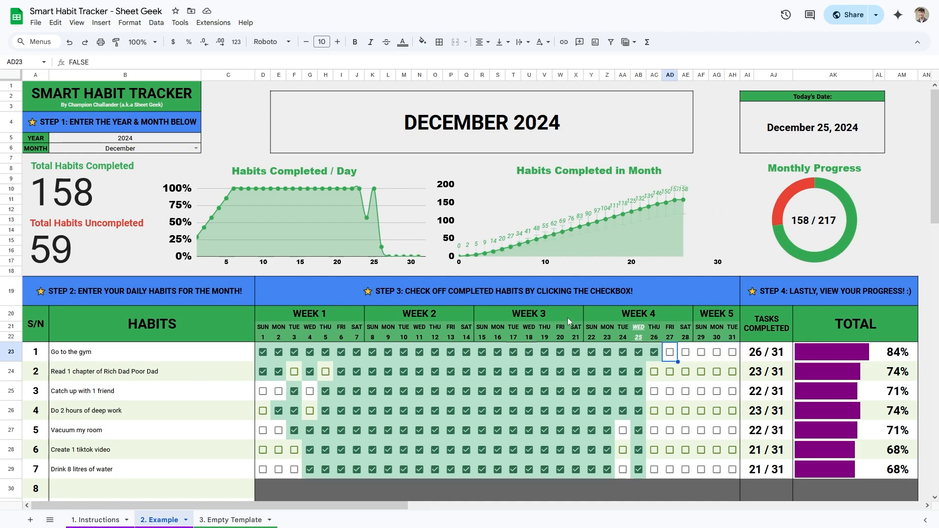
pyautogui.moveTo(653, 374)
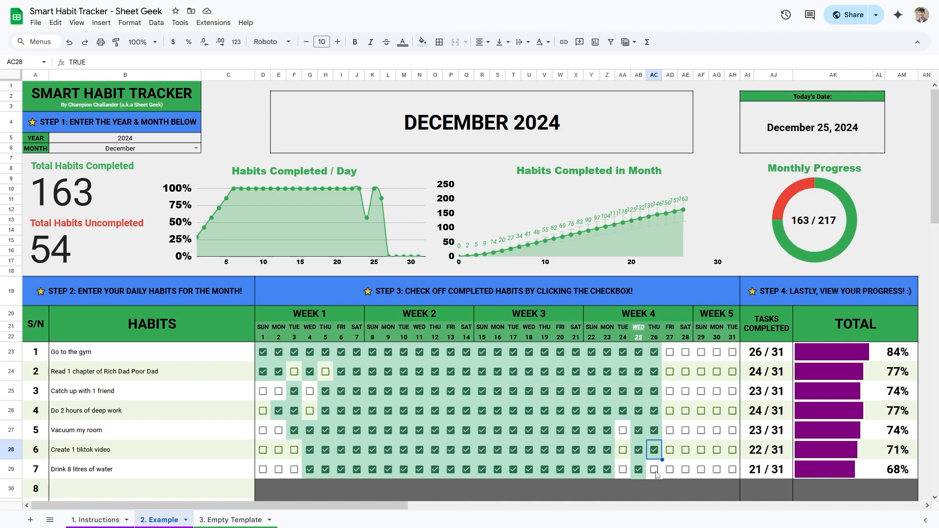
# Tick December 26 for Drink 8 litres of water, so every habit has day 26 done (164/217)
pyautogui.click(653, 469)
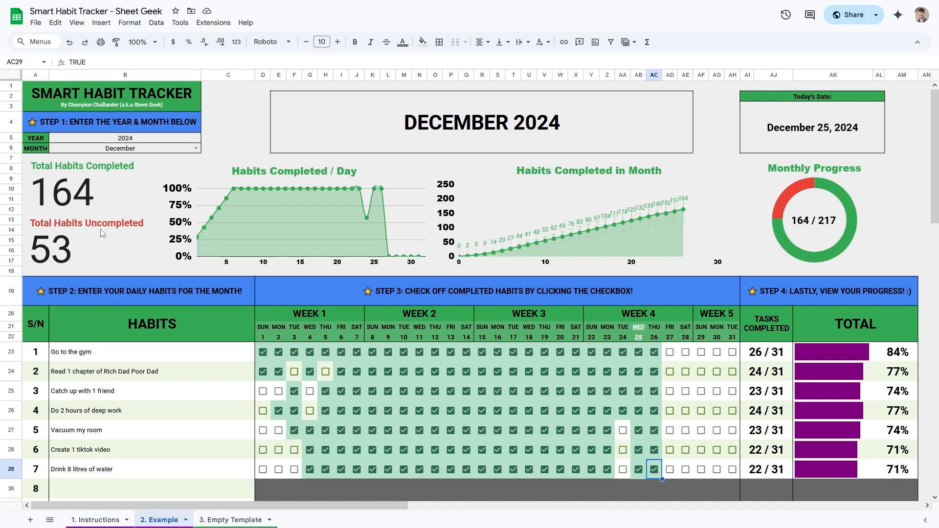
pyautogui.moveTo(114, 242)
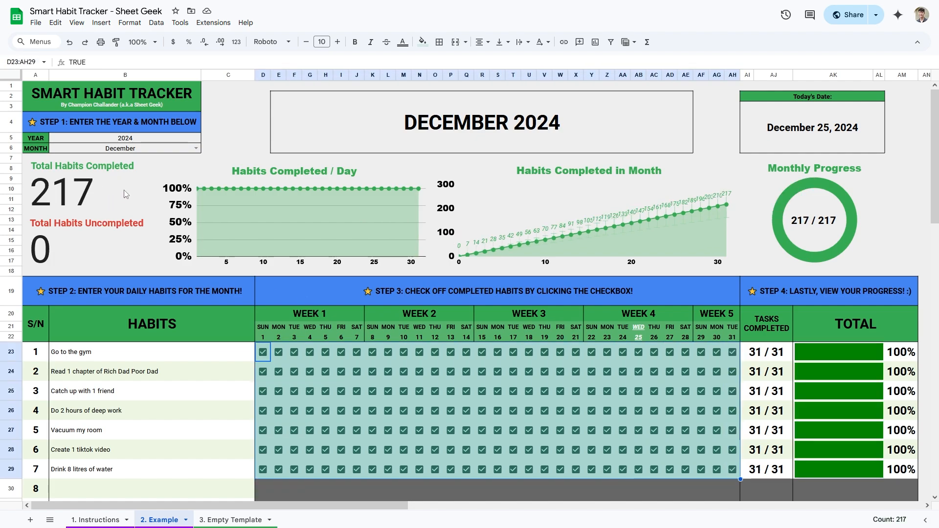
pyautogui.moveTo(122, 245)
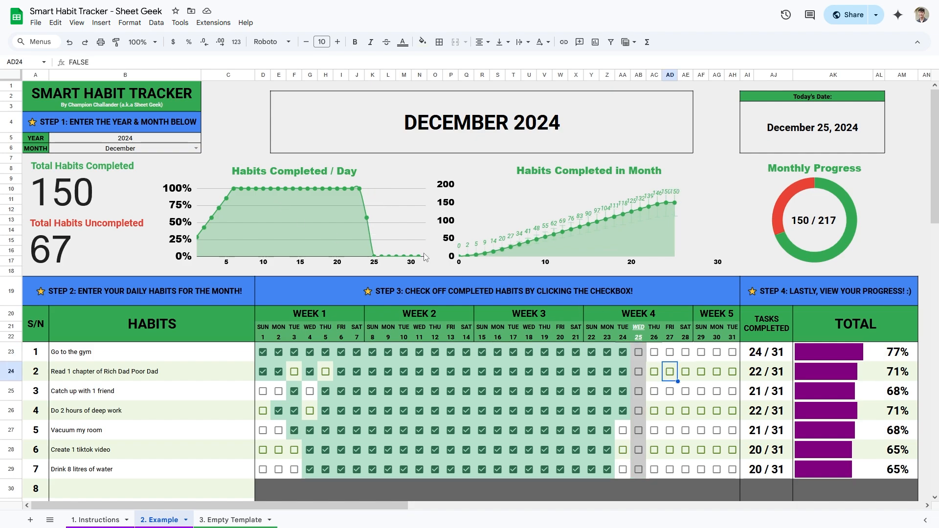
pyautogui.moveTo(394, 239)
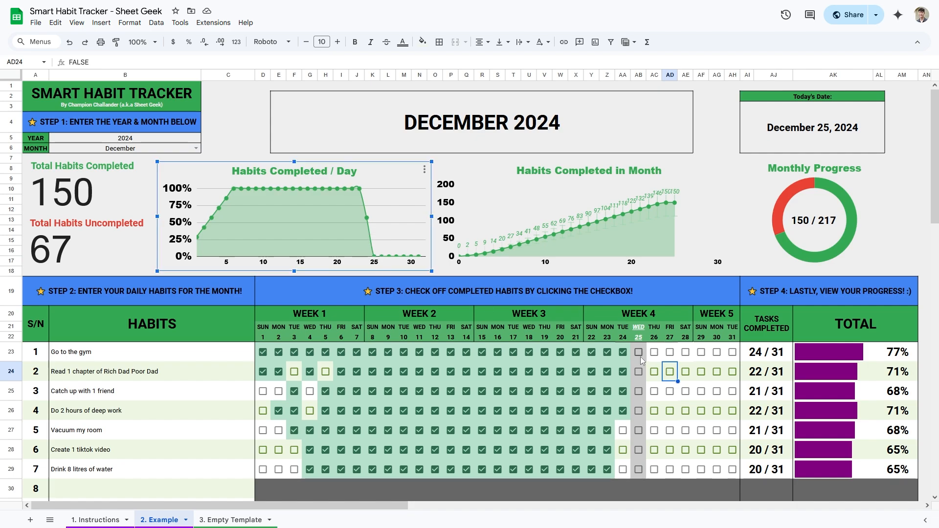
# Tick December 25 for Go to the gym and Drink 8 litres of water, showing 157/217
pyautogui.click(637, 352)
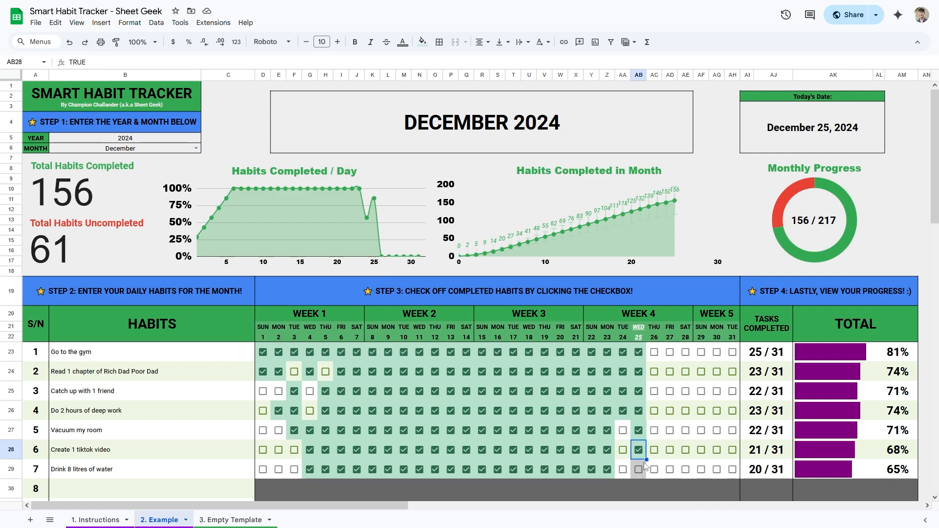
pyautogui.click(638, 470)
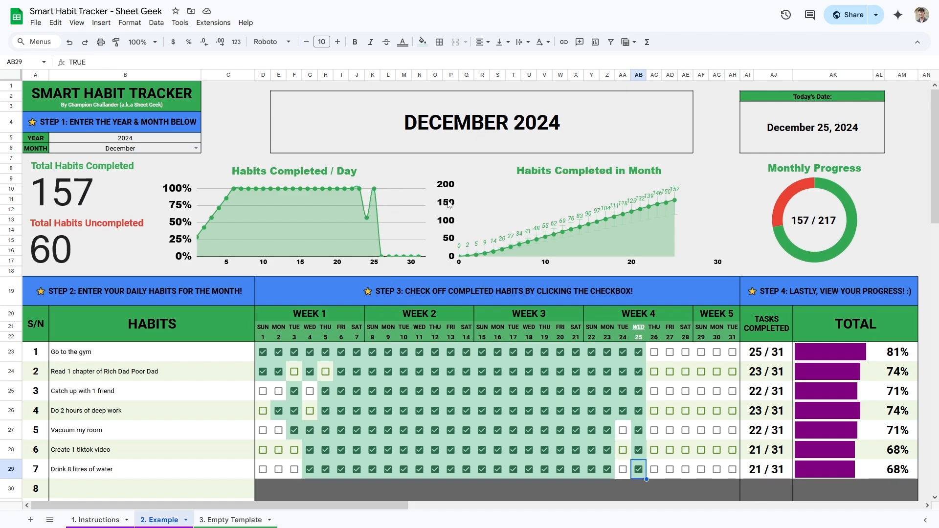
pyautogui.click(638, 391)
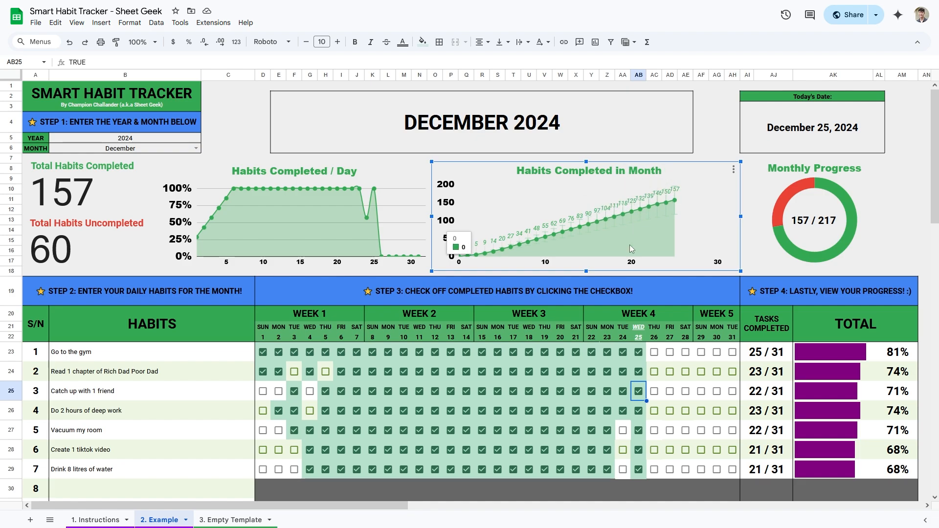
pyautogui.moveTo(587, 232)
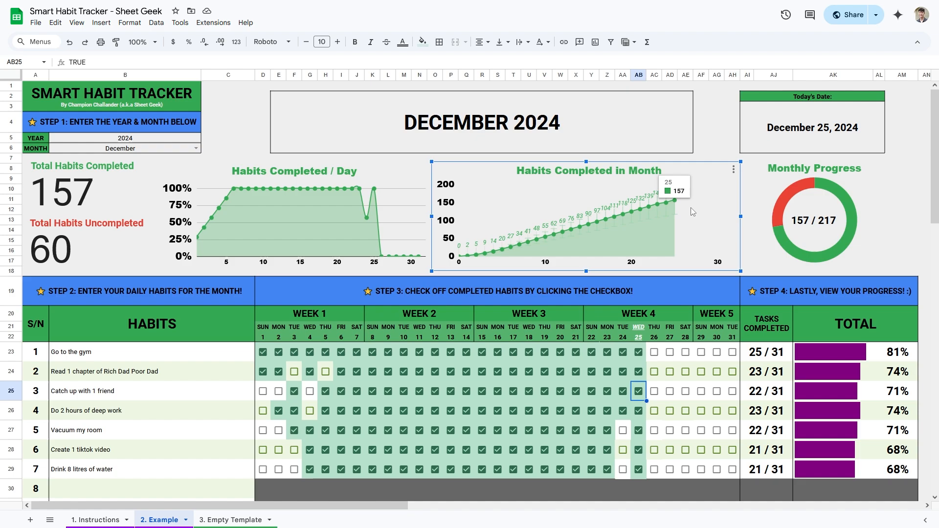
# Tick December 26 and 27 for the habits, reaching 171/217, then go to the Instructions sheet
pyautogui.click(653, 351)
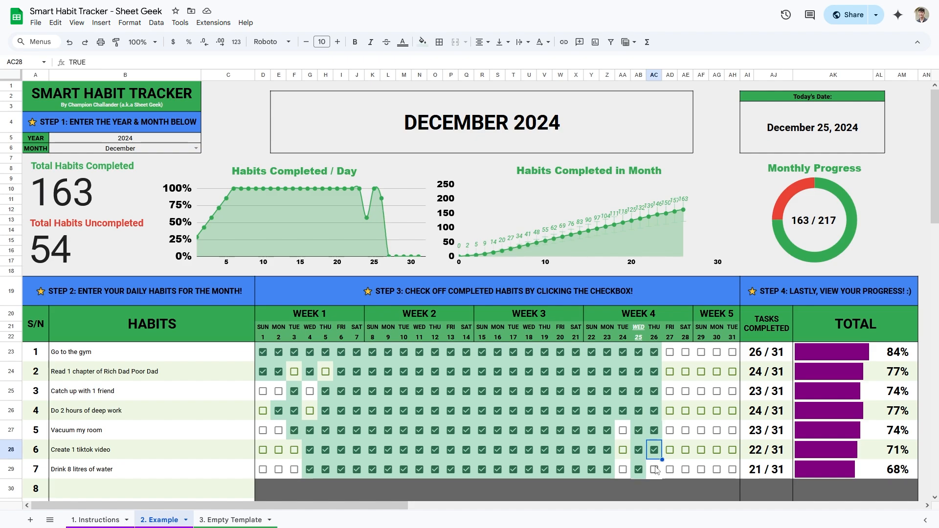
pyautogui.click(669, 351)
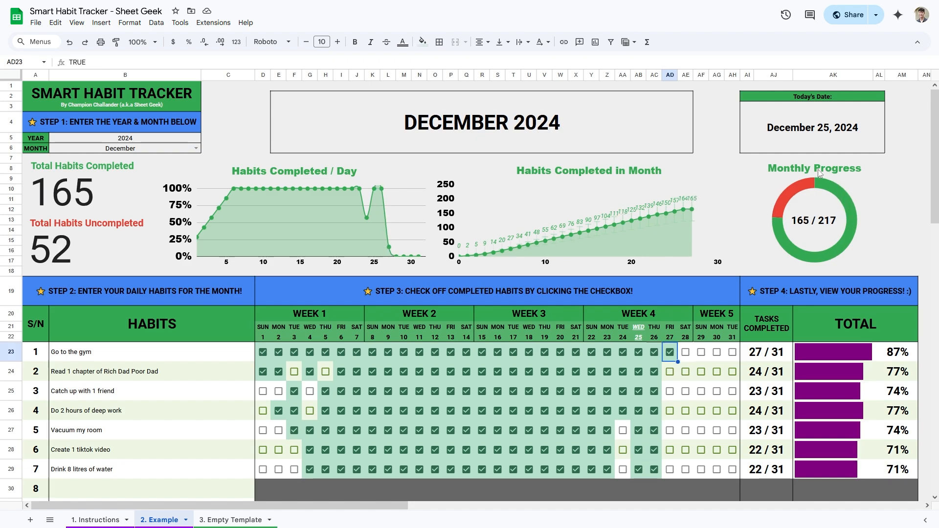
pyautogui.moveTo(688, 366)
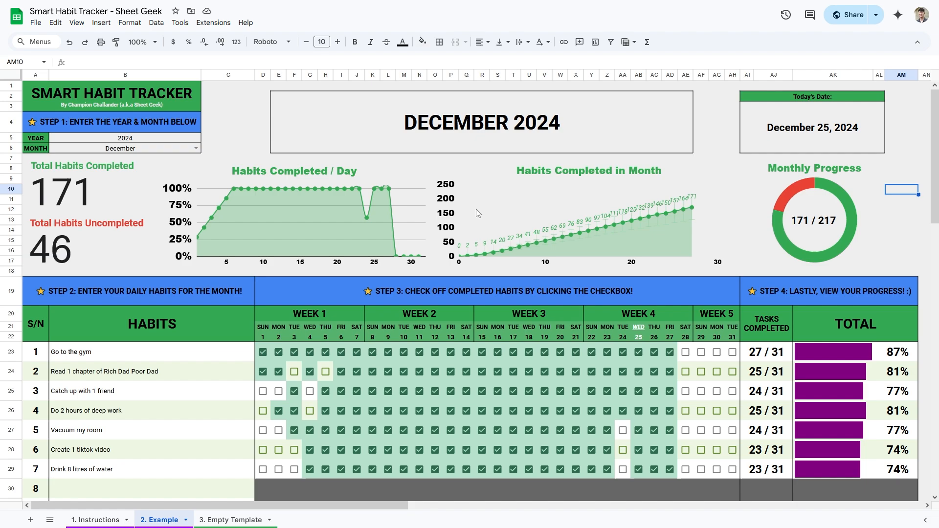
pyautogui.moveTo(330, 268)
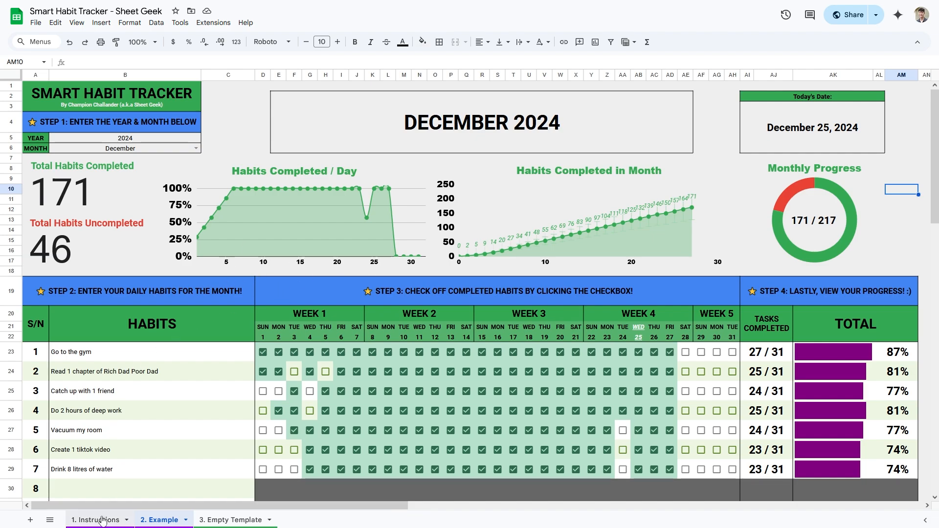
pyautogui.click(96, 520)
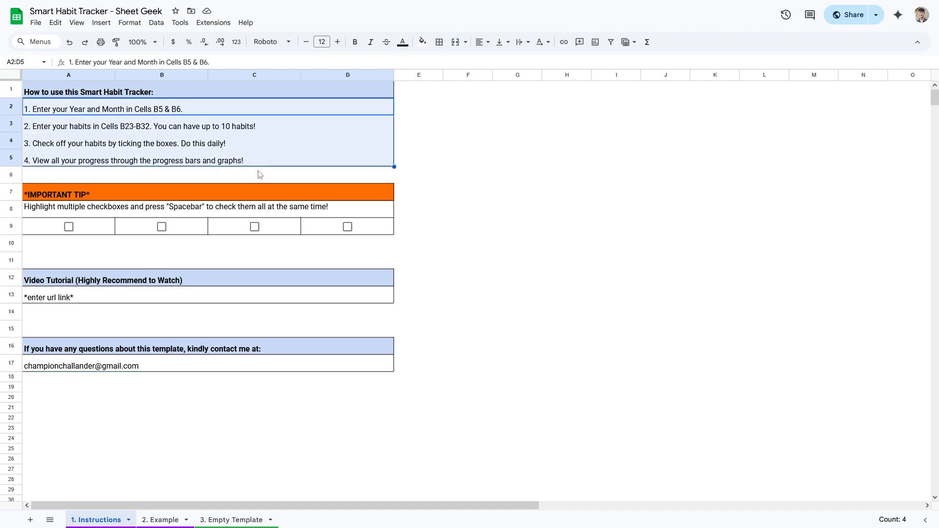
# Toggle the first two example tip checkboxes and the contact row, then return to the Example sheet
pyautogui.click(254, 174)
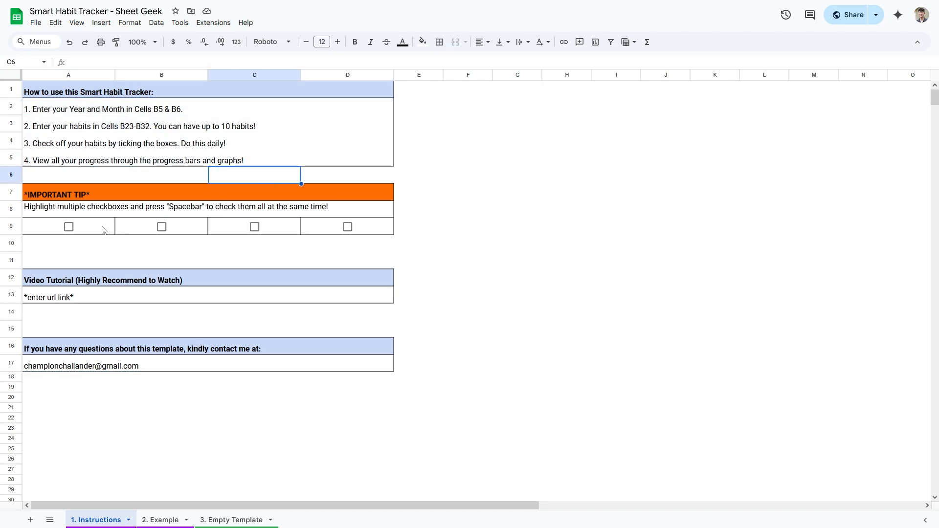
pyautogui.moveTo(69, 226); pyautogui.dragTo(346, 226)
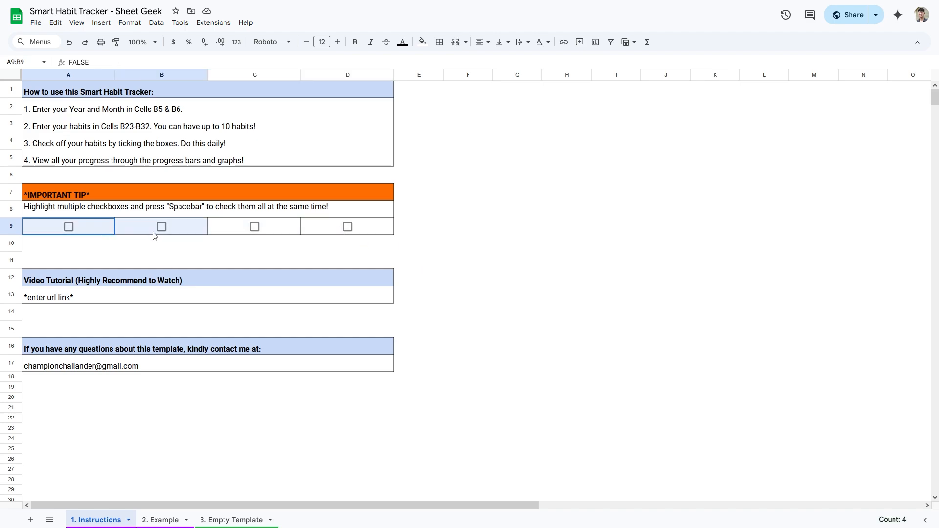
pyautogui.press('space')
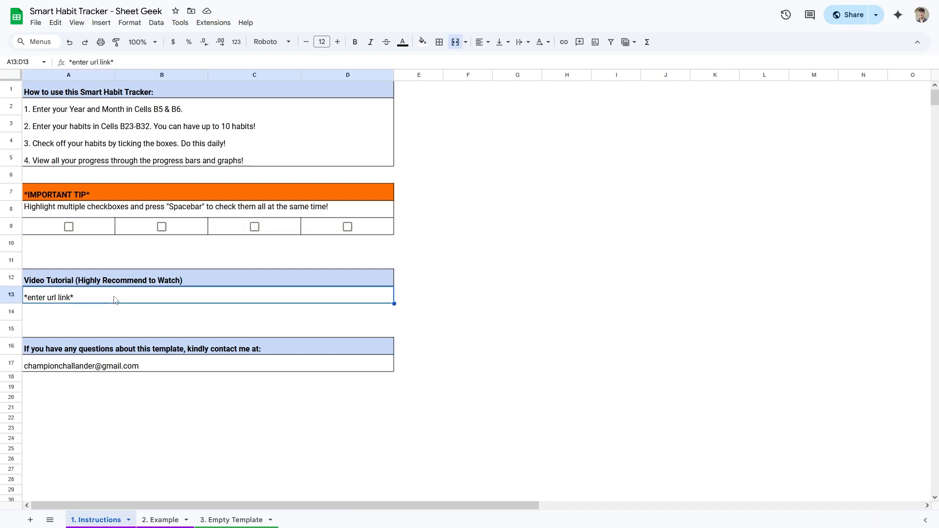
pyautogui.moveTo(110, 295)
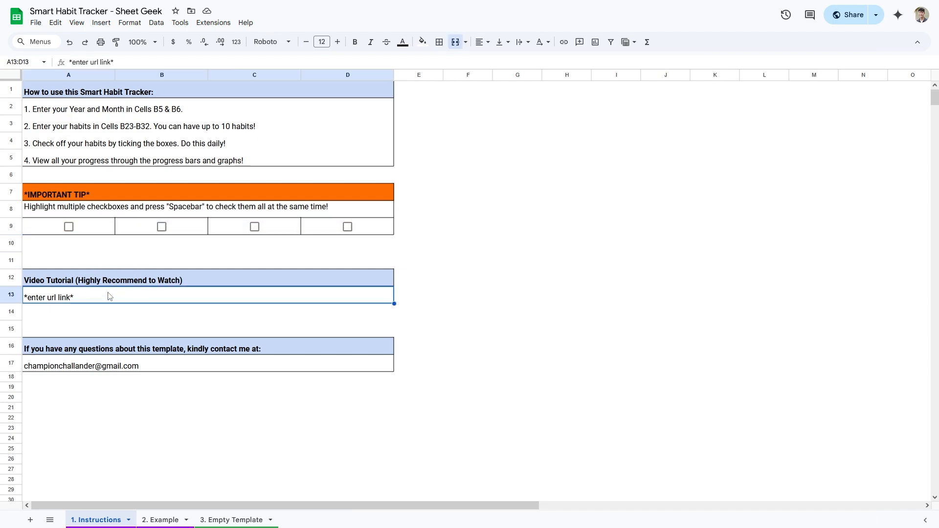
pyautogui.moveTo(117, 329)
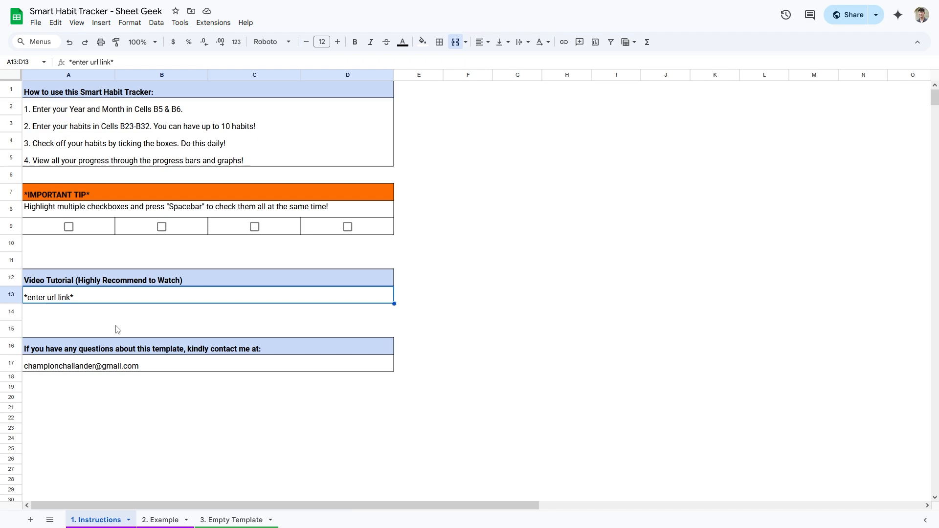
pyautogui.click(80, 365)
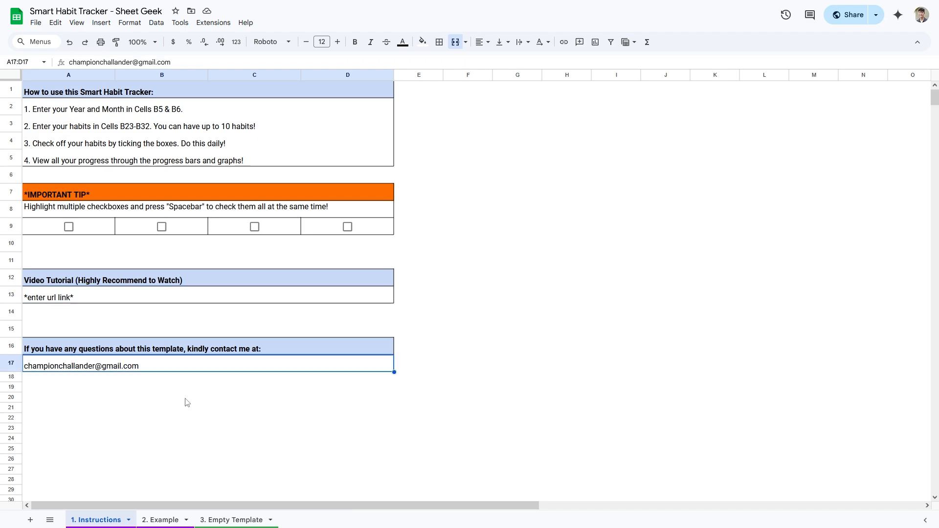
pyautogui.moveTo(59, 383)
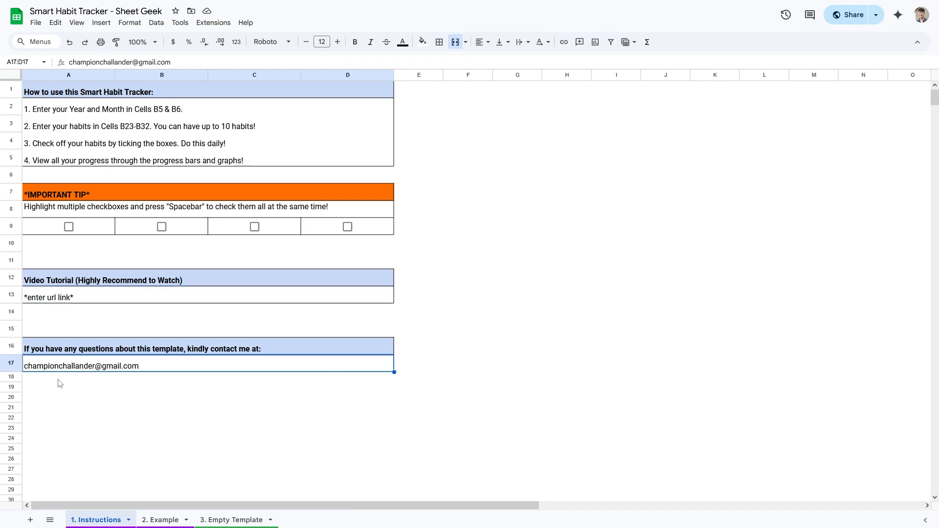
pyautogui.moveTo(167, 385)
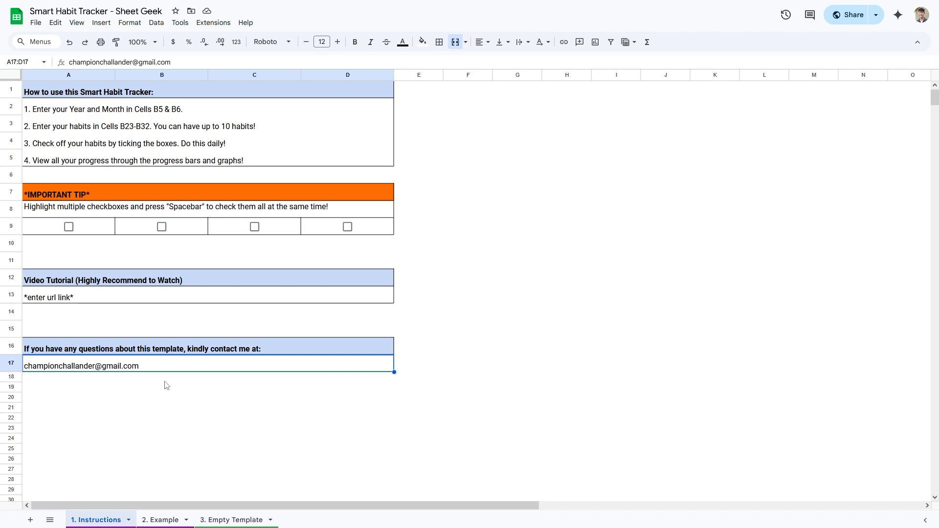
pyautogui.moveTo(466, 338)
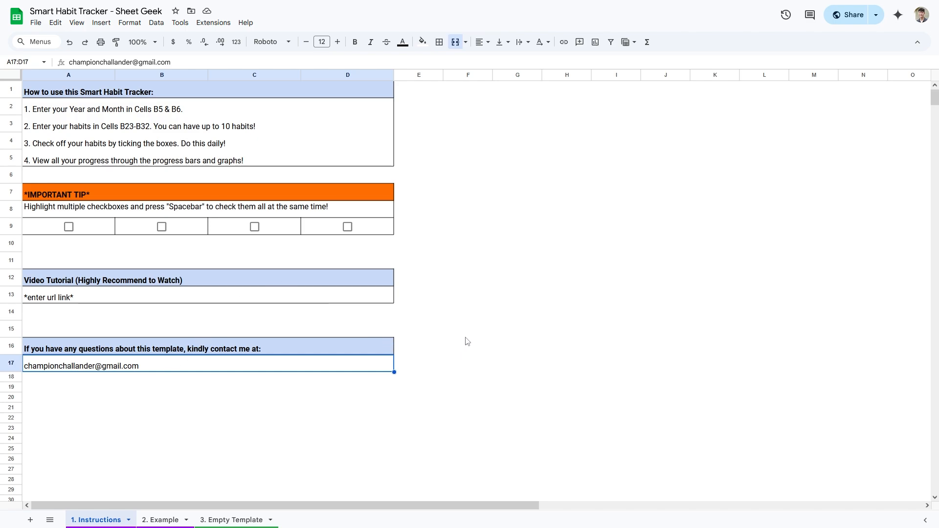
pyautogui.moveTo(125, 382)
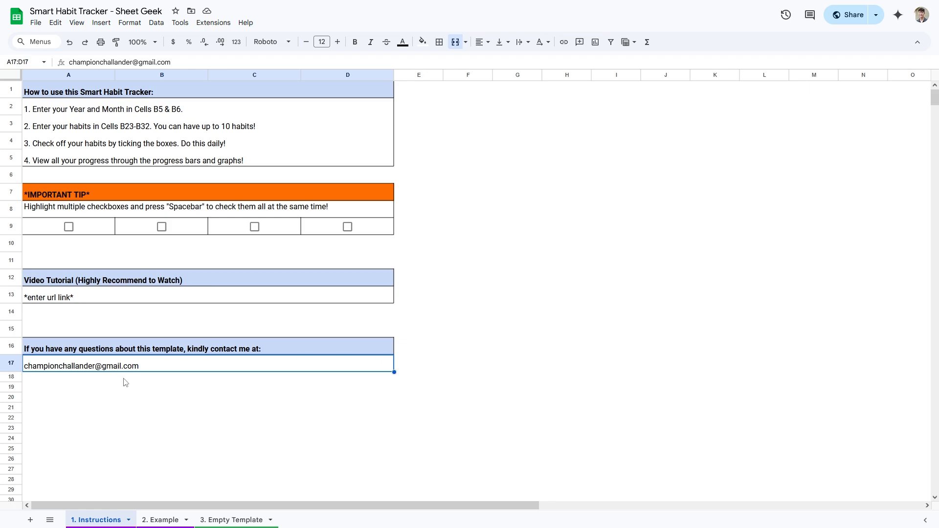
pyautogui.moveTo(150, 388)
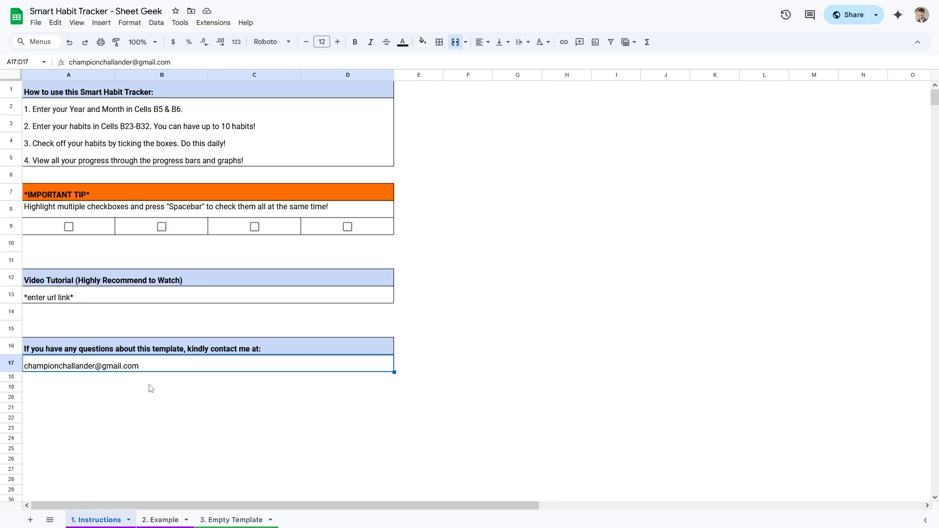
pyautogui.click(157, 519)
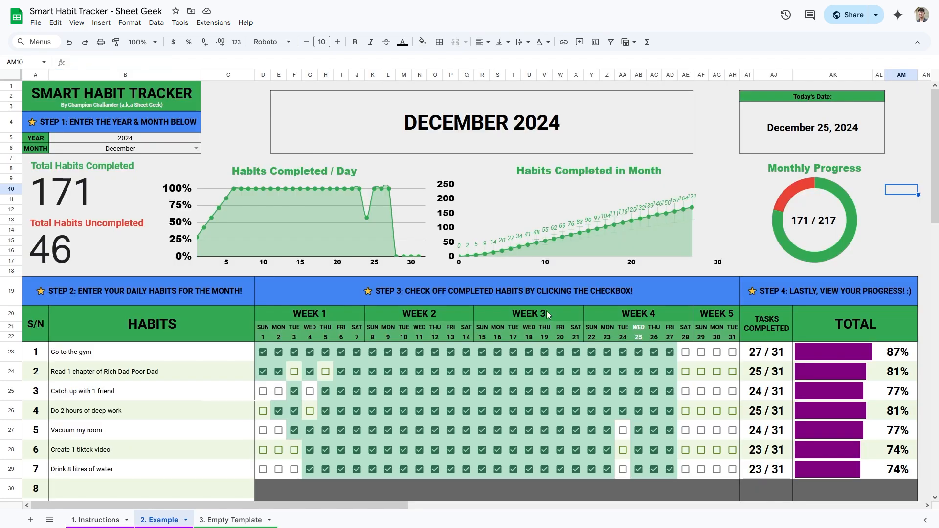
pyautogui.click(232, 519)
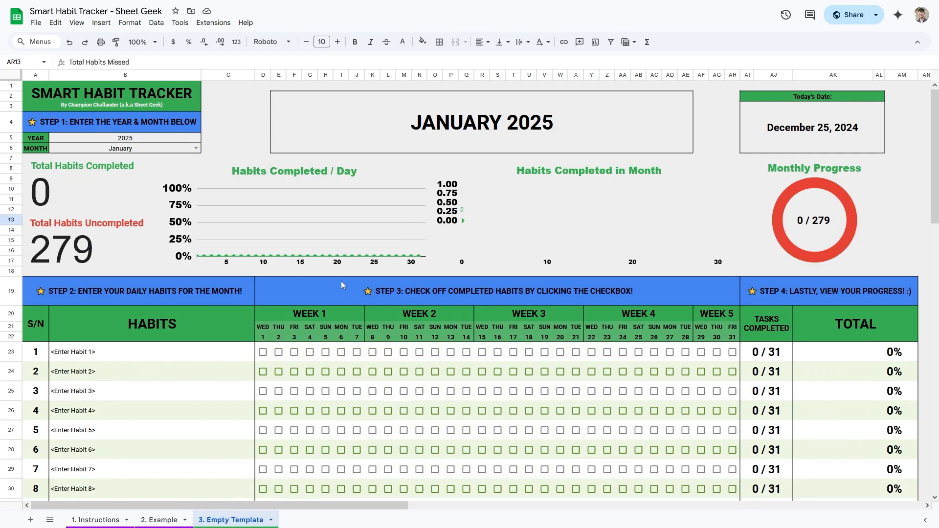
pyautogui.moveTo(311, 370)
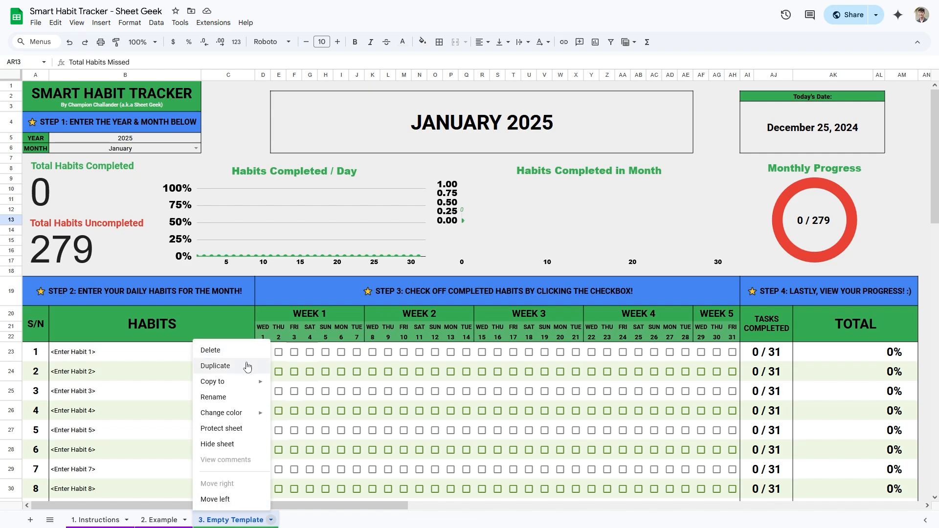
pyautogui.click(215, 366)
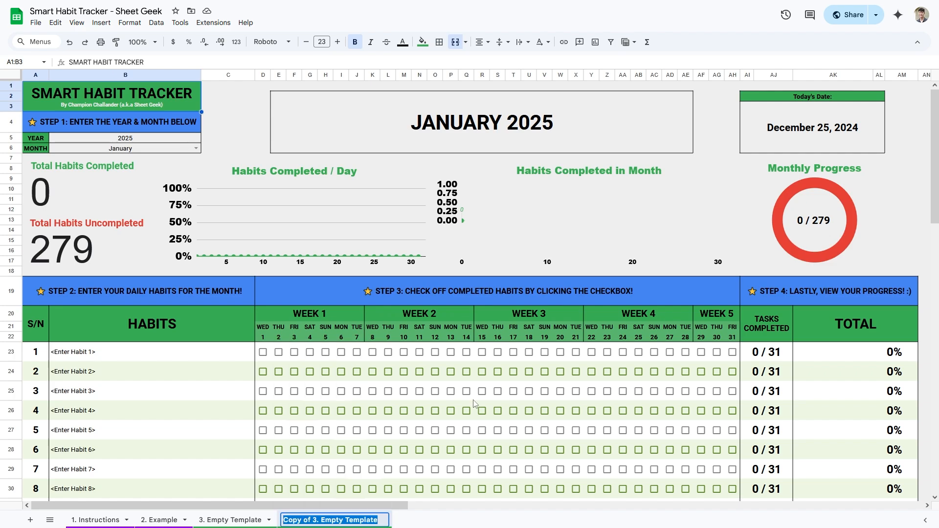
pyautogui.write('2025 Feb')
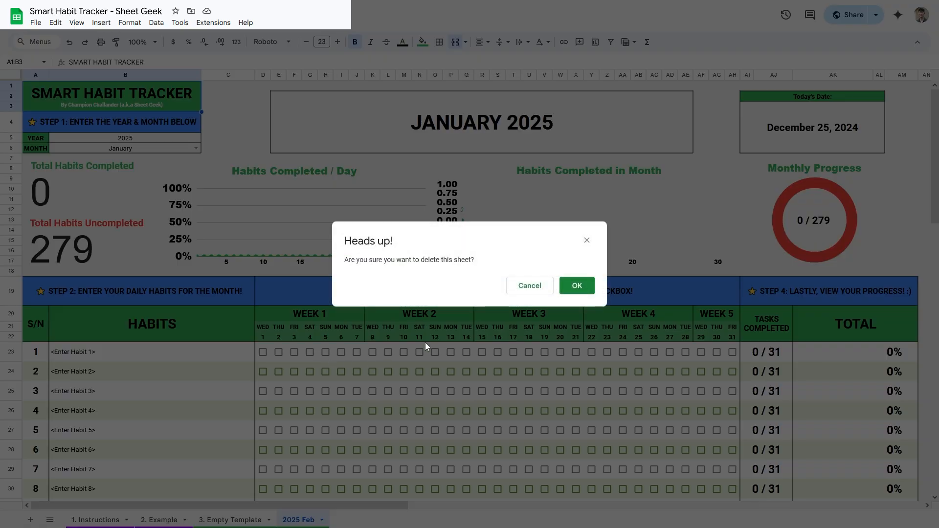
pyautogui.click(577, 286)
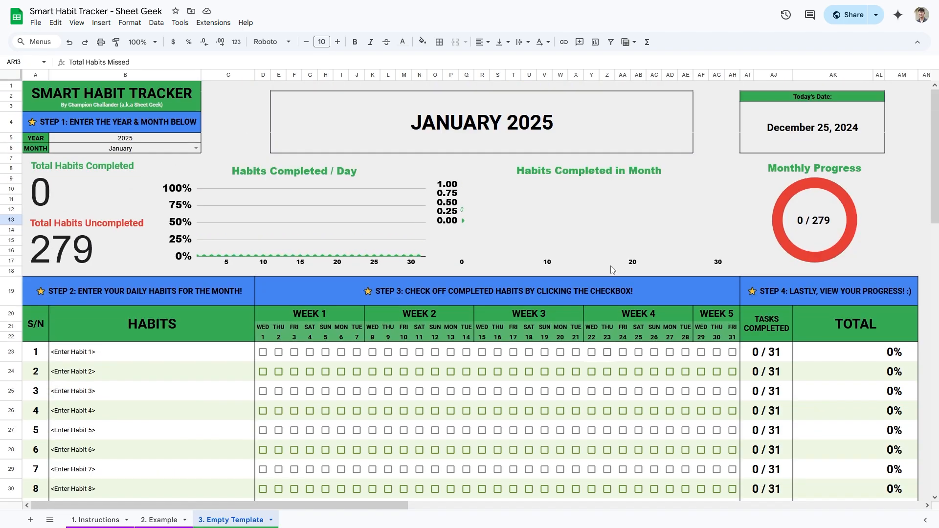
pyautogui.moveTo(521, 245)
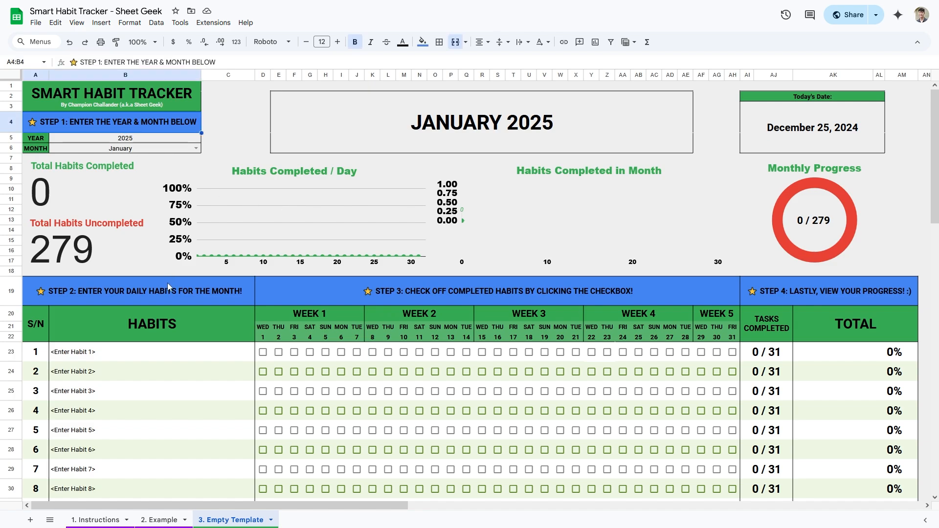
# Hide the Step 1 and Step 2 banner rows via the row header menu on the Empty Template
pyautogui.click(137, 292)
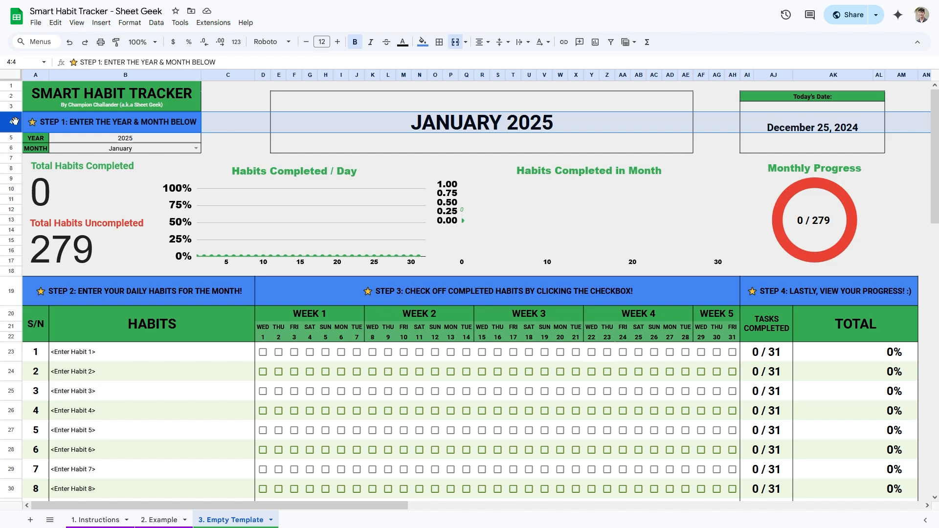
pyautogui.rightClick(10, 121)
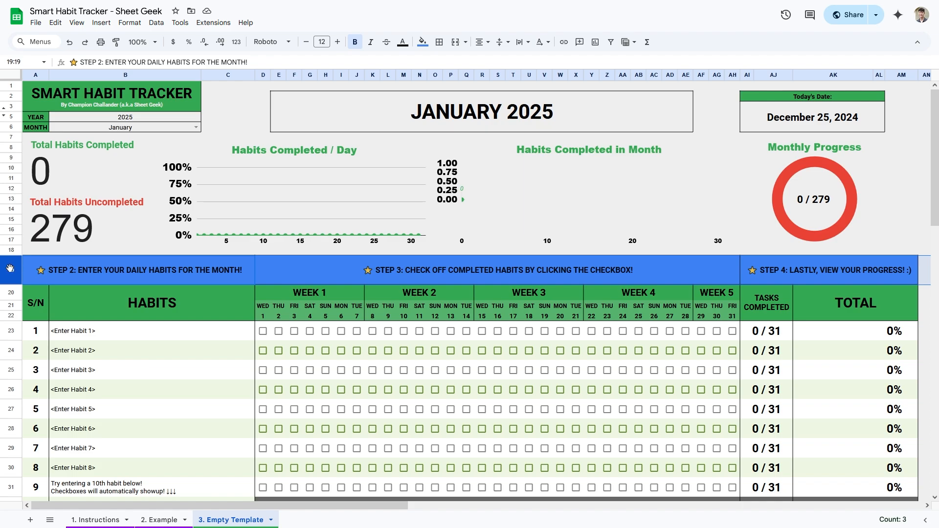
pyautogui.rightClick(7, 271)
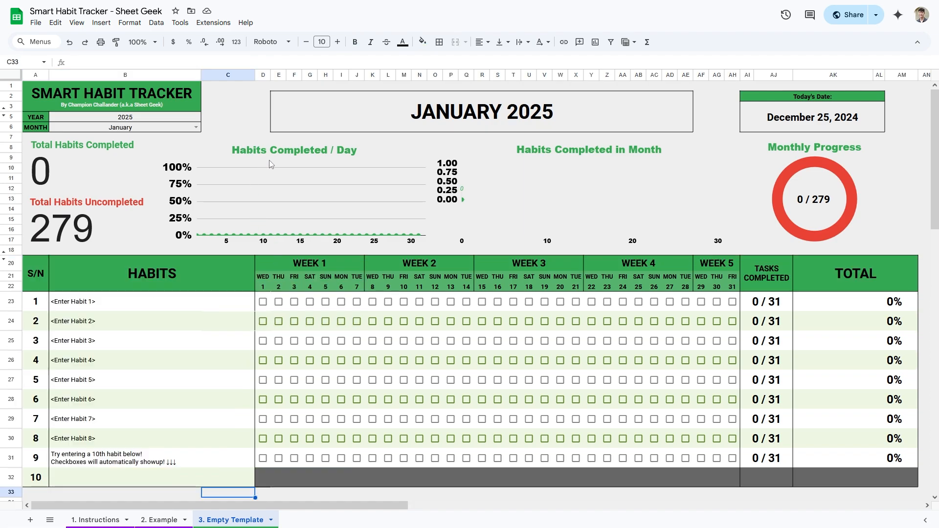
pyautogui.moveTo(260, 169)
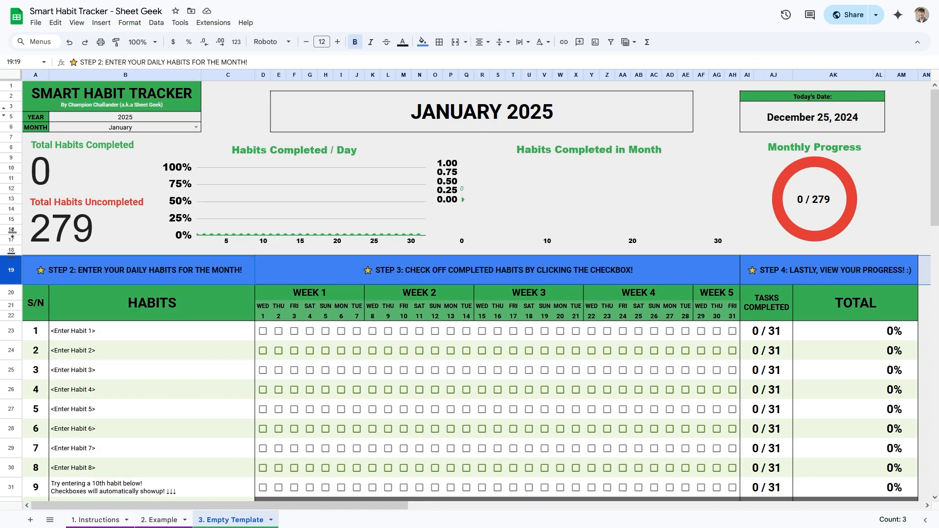
pyautogui.click(147, 371)
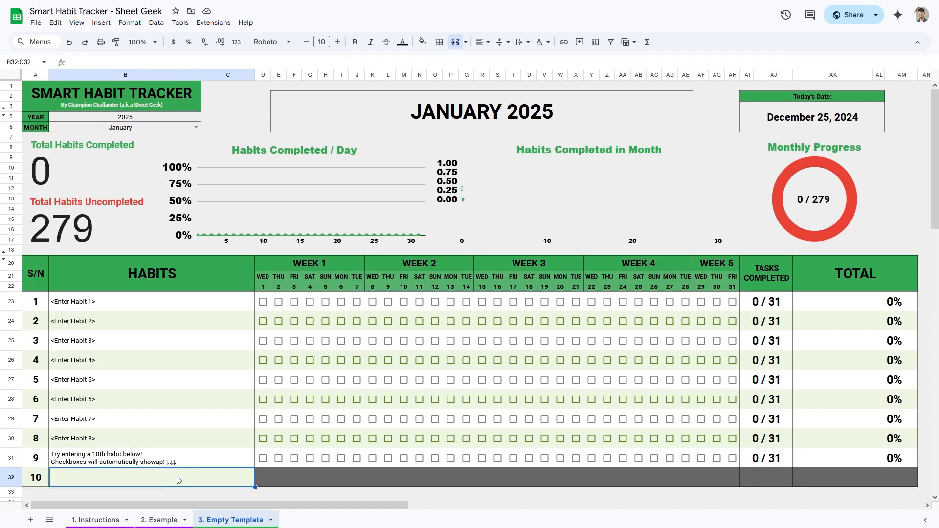
# Discard an 'asd' test entry for habit 10 and tick day 1 for habit 1
pyautogui.write('asd')
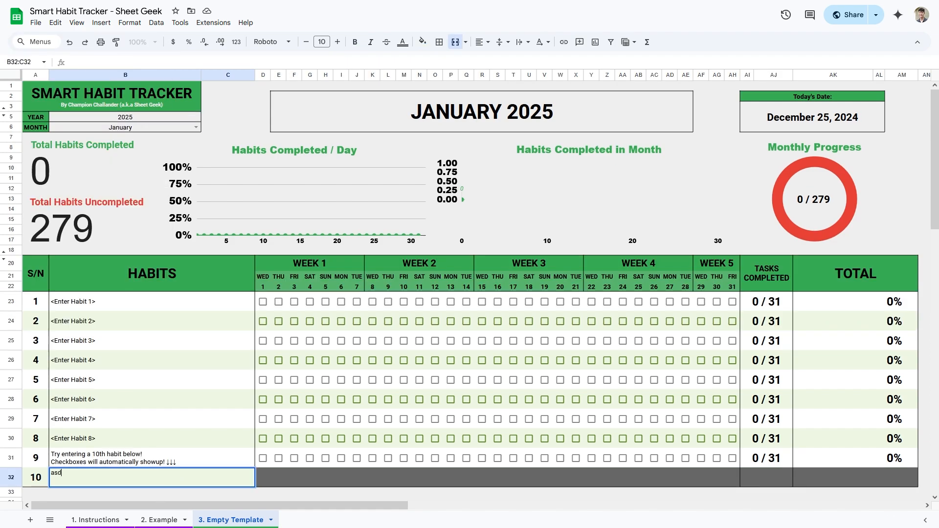
pyautogui.press('Enter')
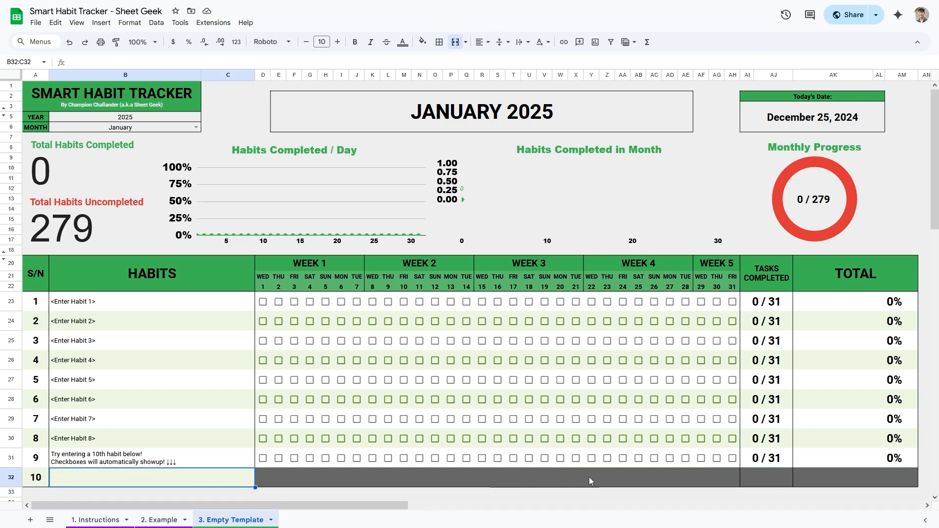
pyautogui.click(147, 302)
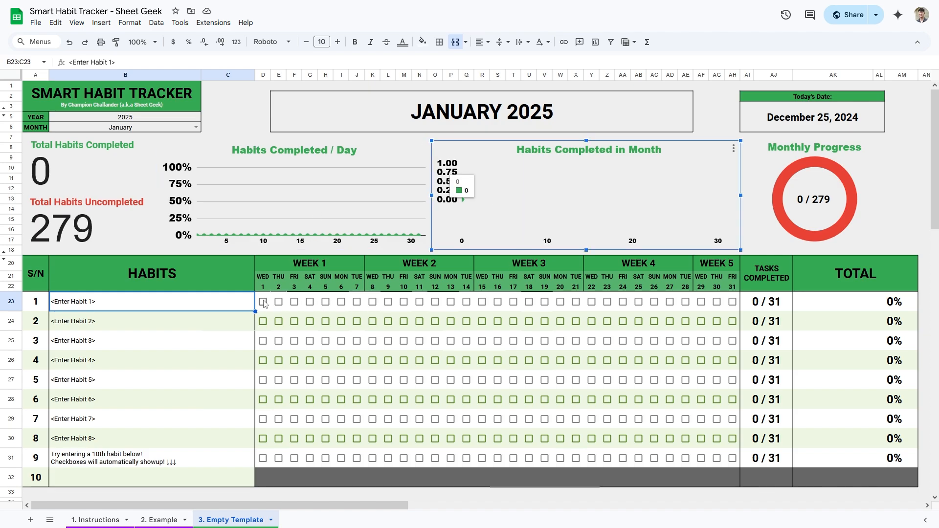
pyautogui.click(309, 301)
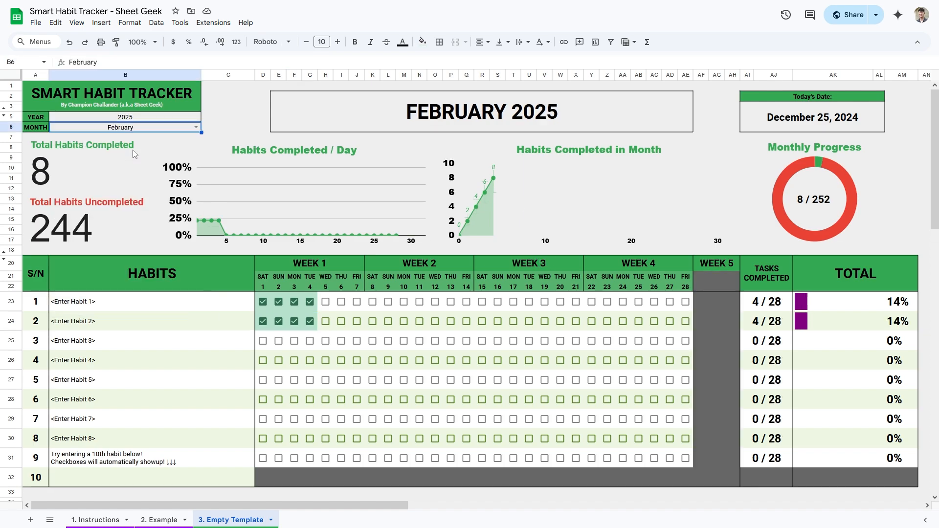
# Switch the month from April to June 2025 and check the Today's Date value, showing 8 of 270
pyautogui.click(716, 299)
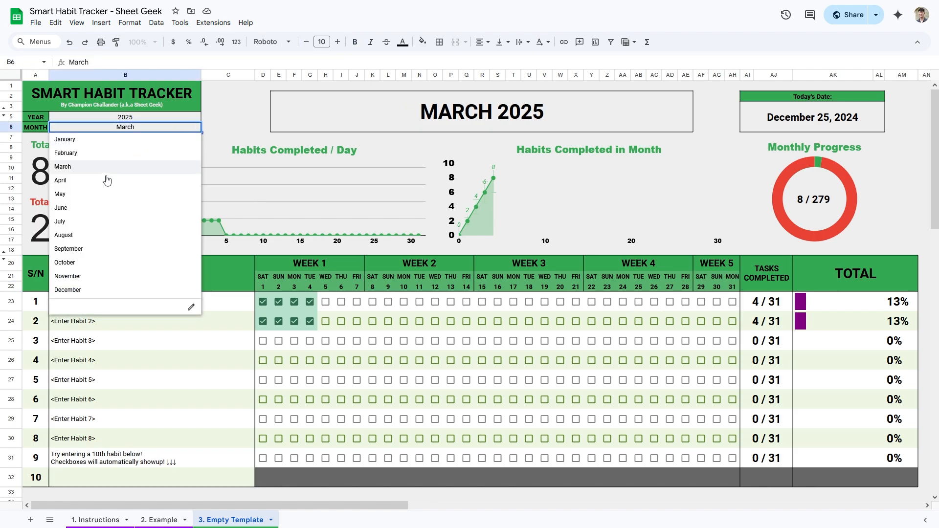
pyautogui.click(60, 180)
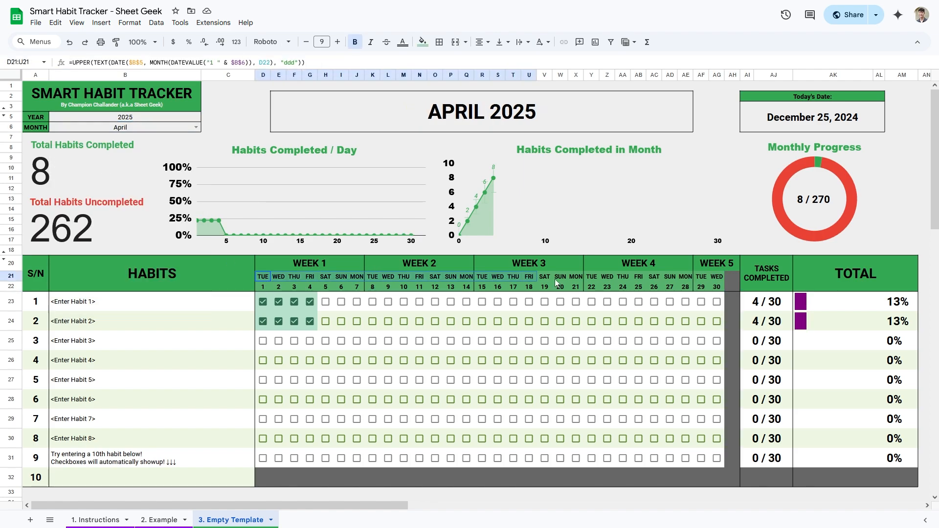
pyautogui.click(120, 127)
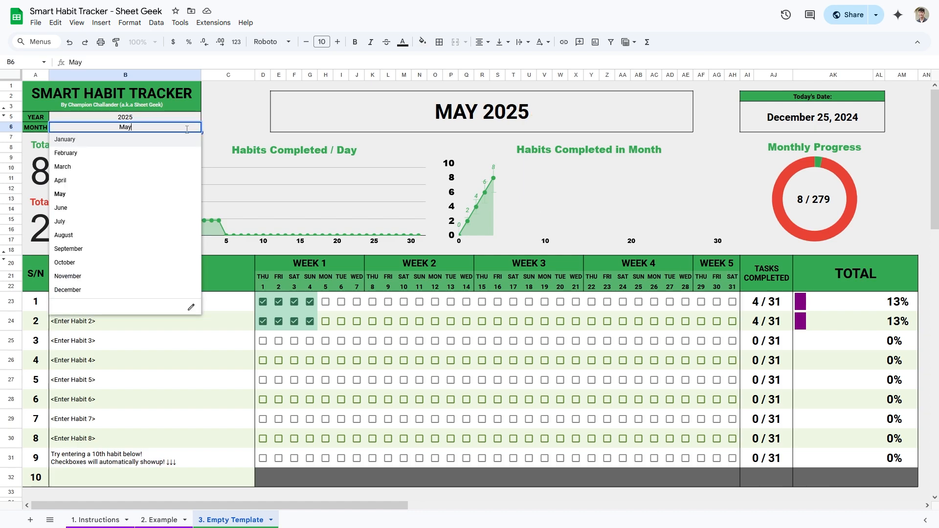
pyautogui.click(60, 207)
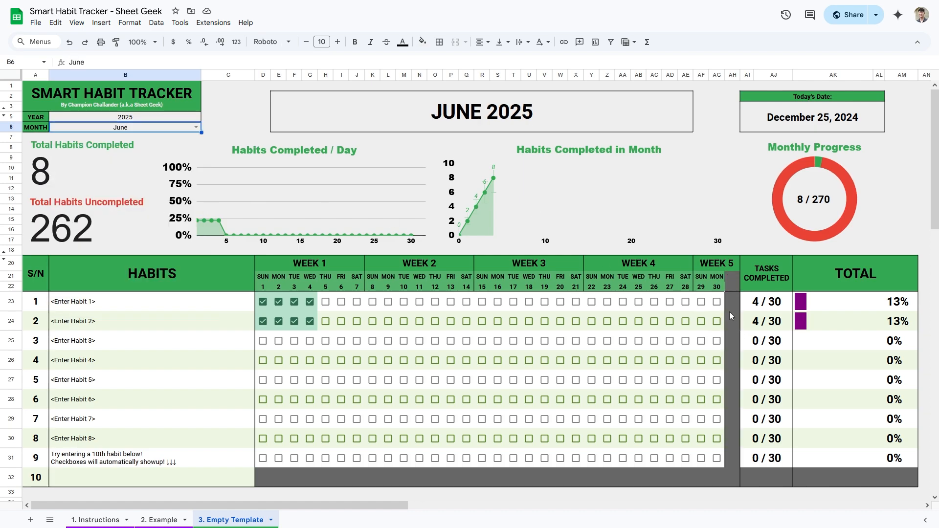
pyautogui.click(811, 118)
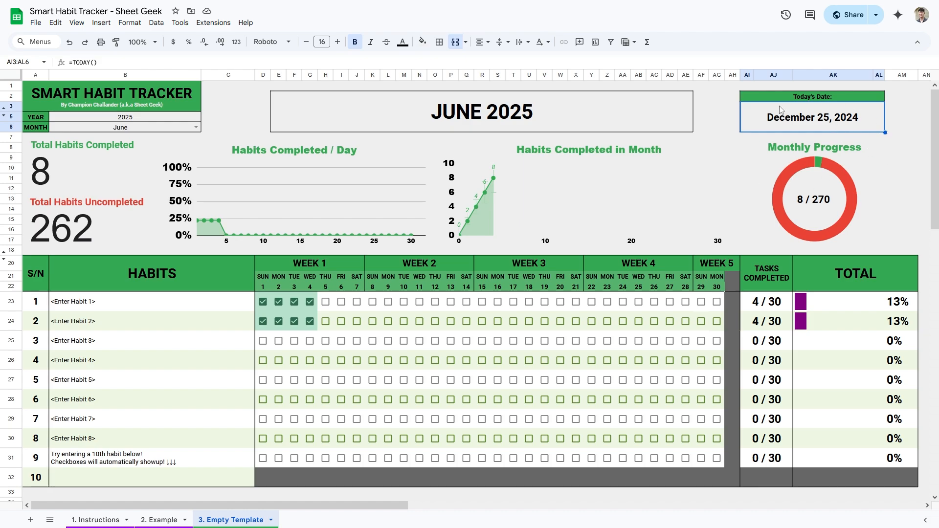
pyautogui.moveTo(831, 129)
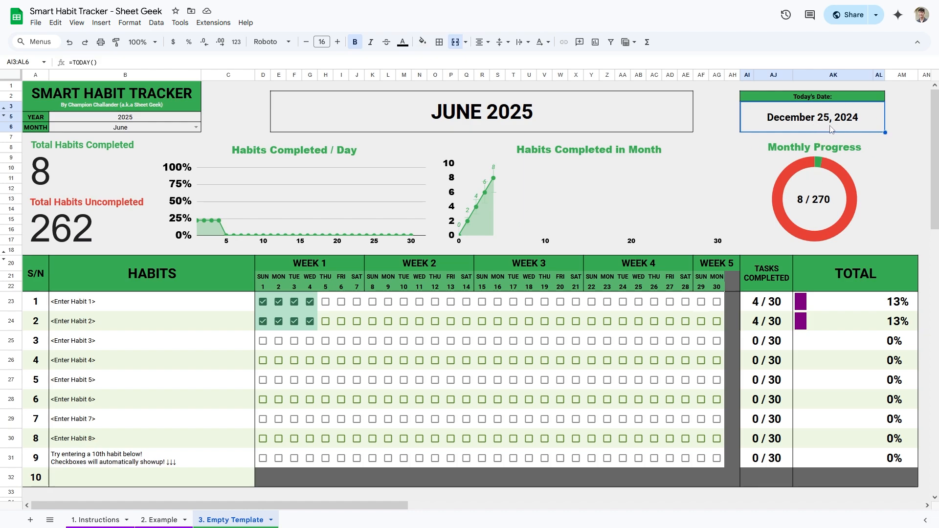
pyautogui.click(126, 118)
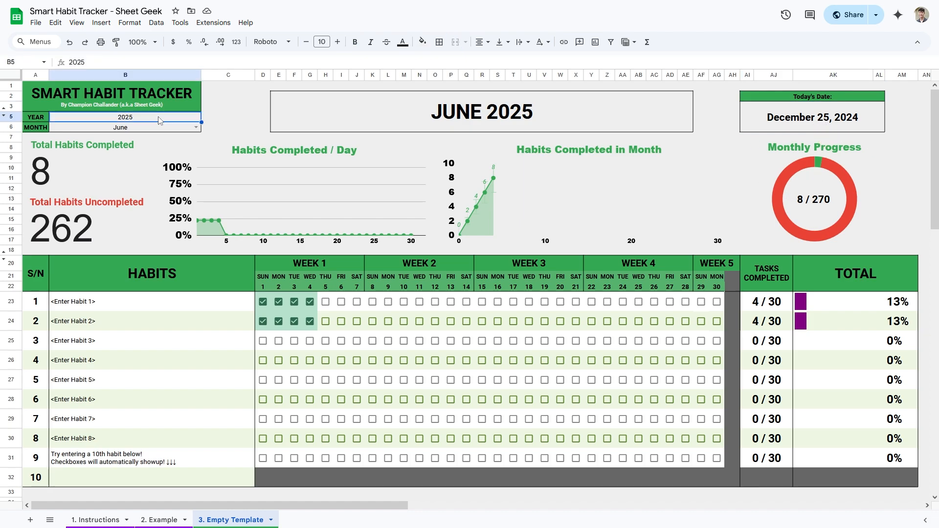
pyautogui.click(121, 127)
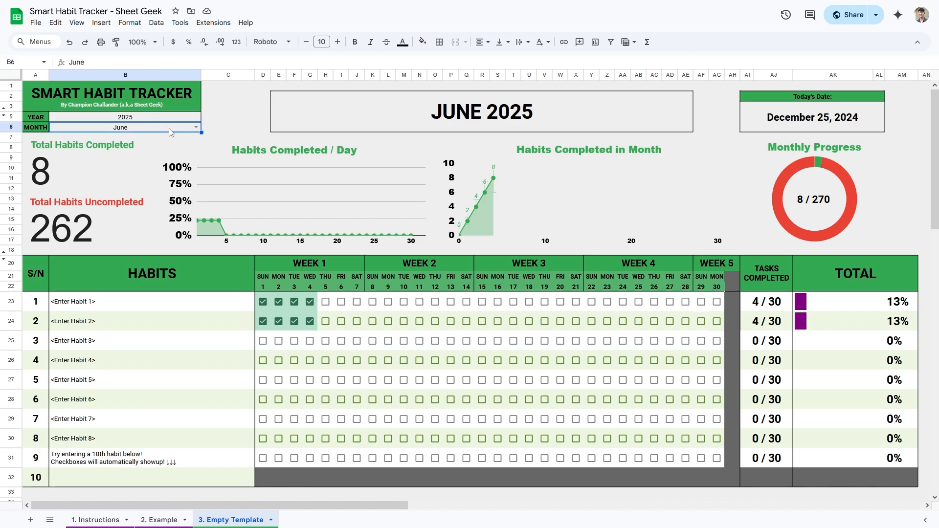